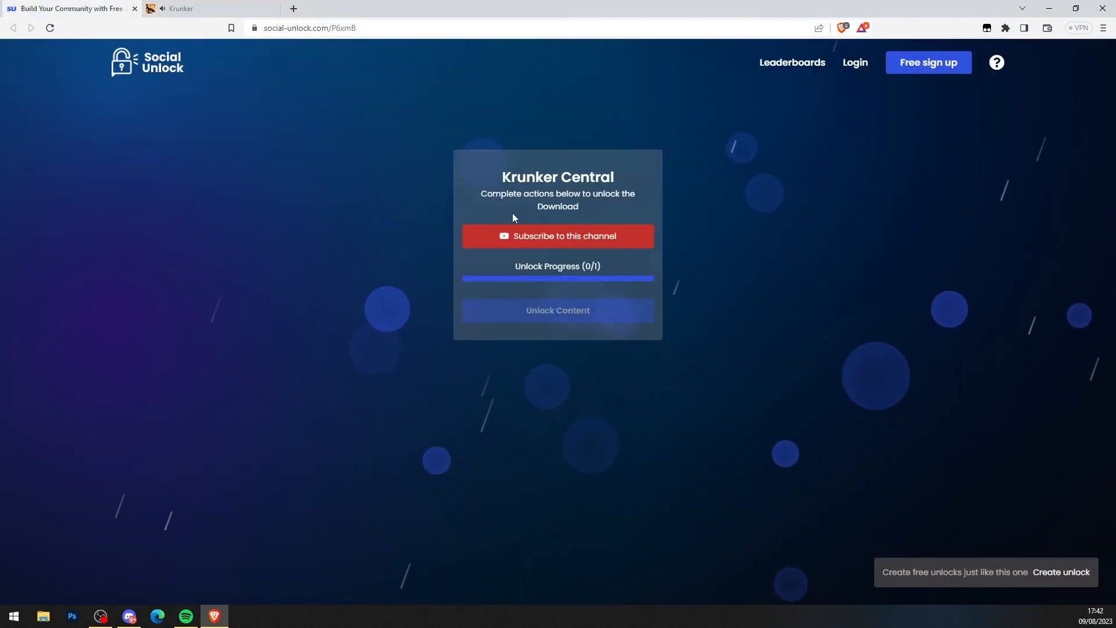
Step: Complete the channel subscription task and return to Social Unlock at 1/1 progress
{"action": "left_click", "coordinate": [557, 236]}
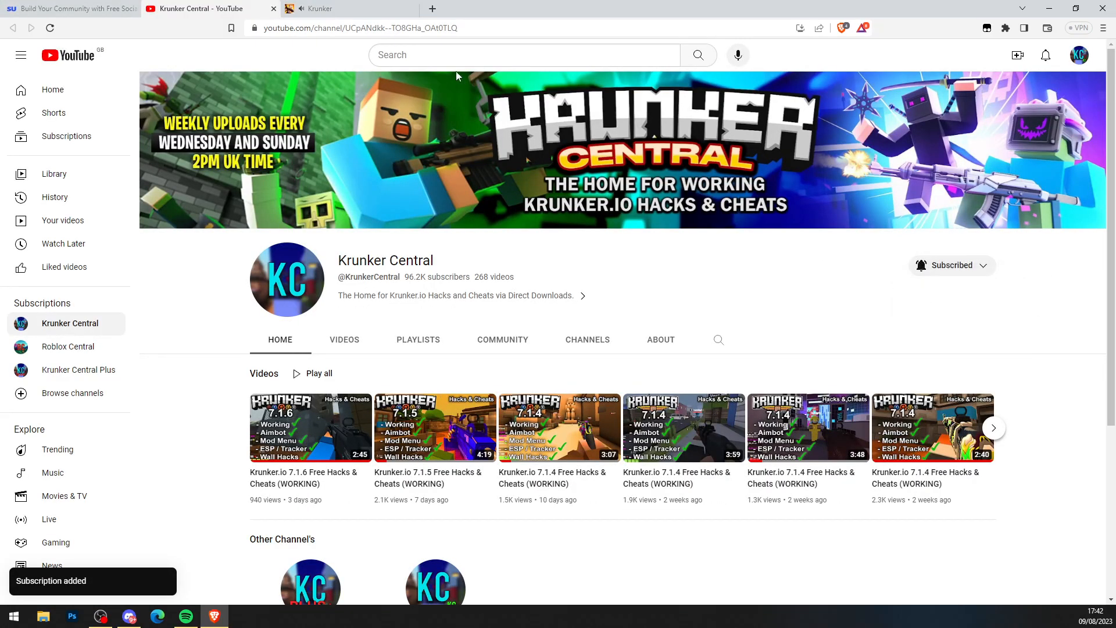
{"action": "left_click", "coordinate": [192, 8]}
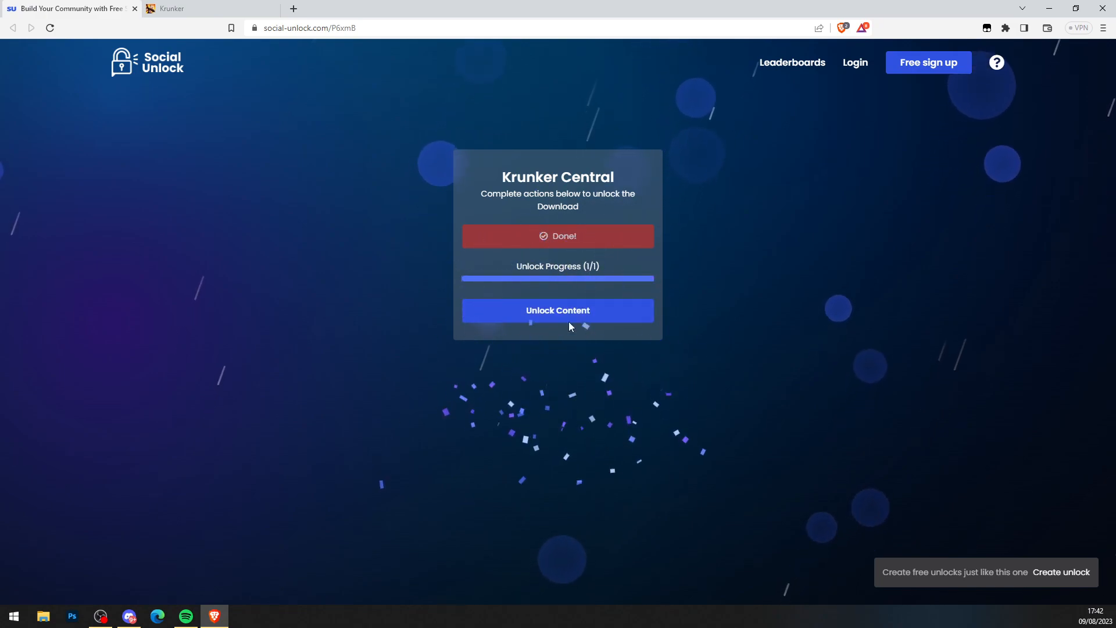
Step: Unlock the content, block the notification prompt and browse the scripts list
{"action": "left_click", "coordinate": [557, 311]}
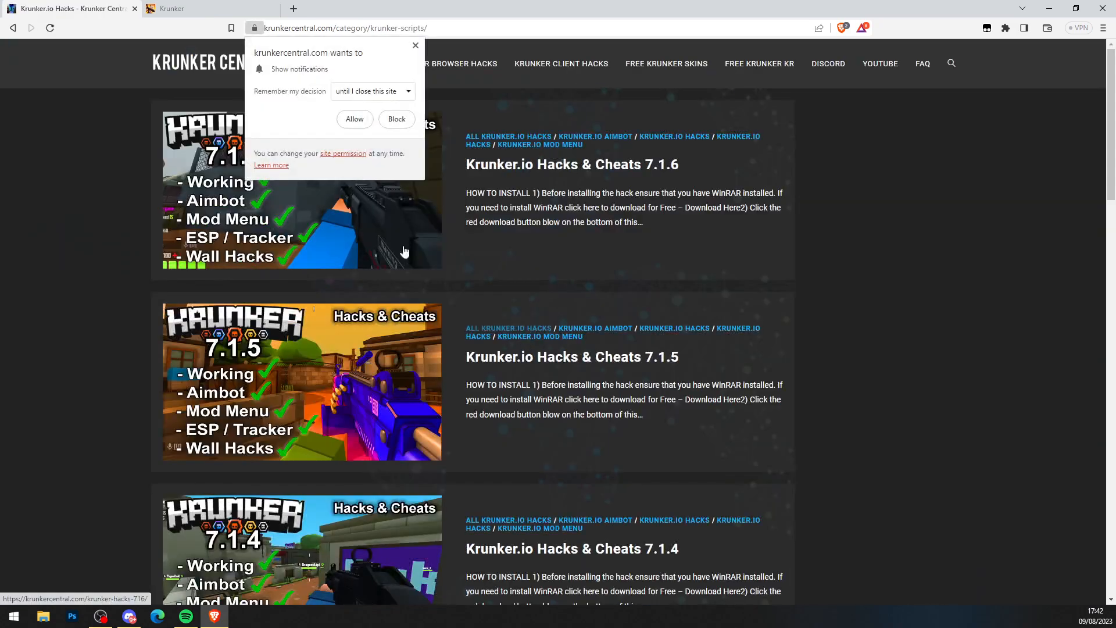
{"action": "left_click", "coordinate": [395, 118]}
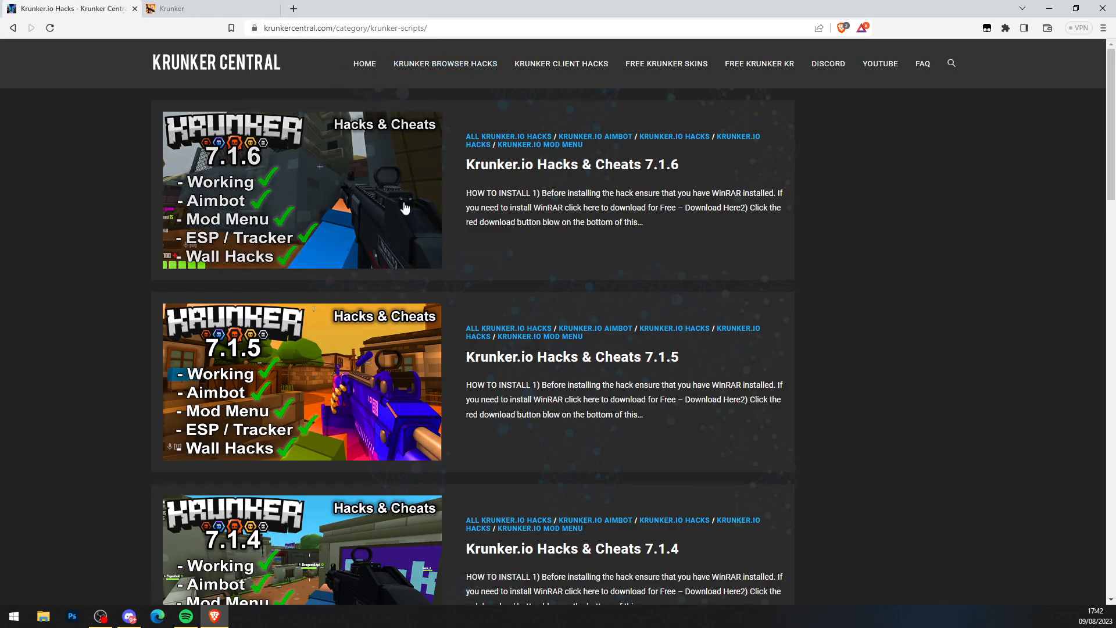
{"action": "mouse_move", "coordinate": [403, 364]}
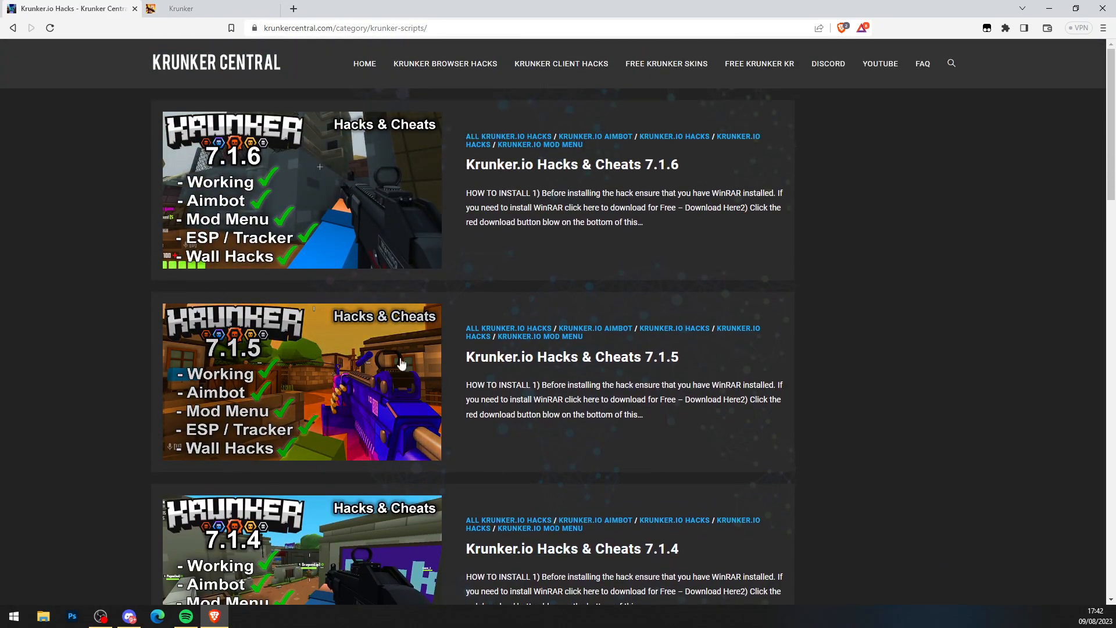
{"action": "scroll", "scroll_direction": "down", "scroll_amount": 3}
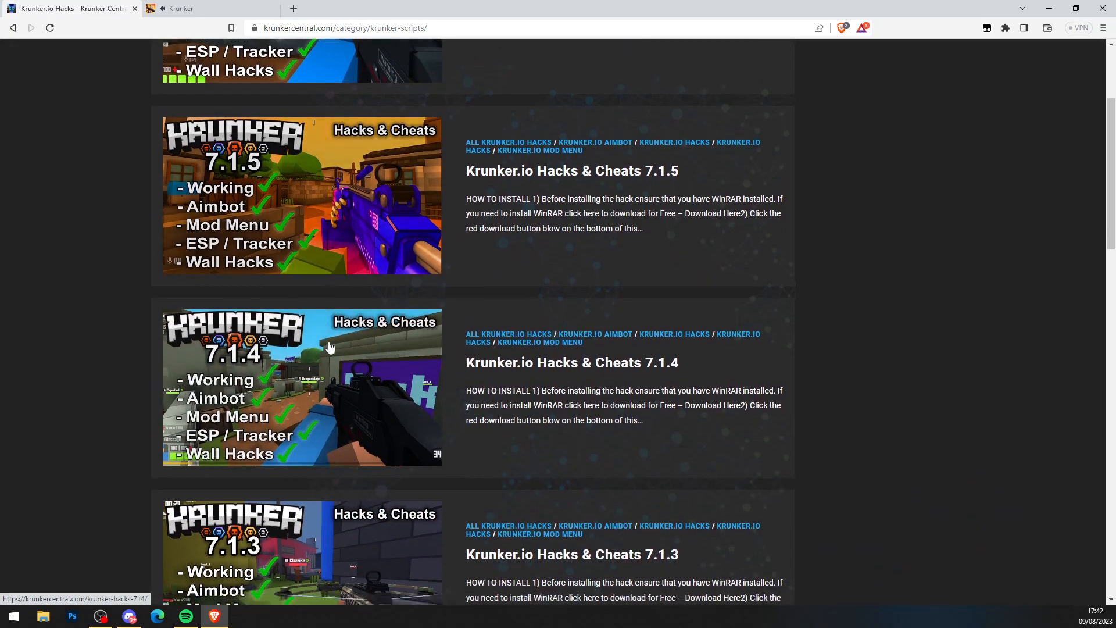
{"action": "scroll", "scroll_direction": "down", "scroll_amount": 3}
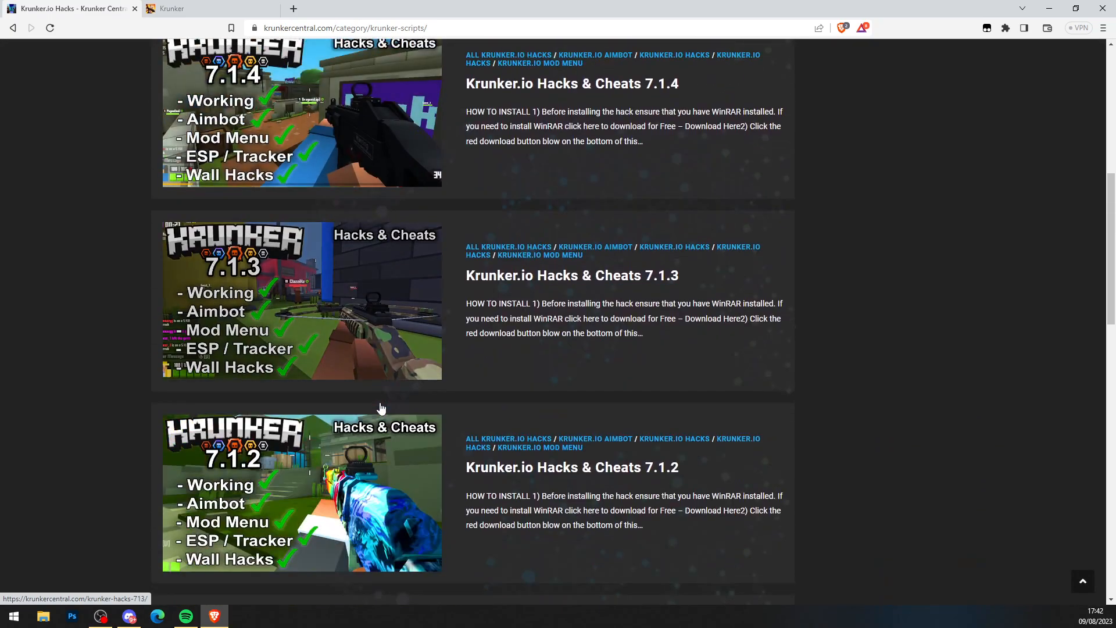
{"action": "scroll", "scroll_direction": "up", "scroll_amount": 3}
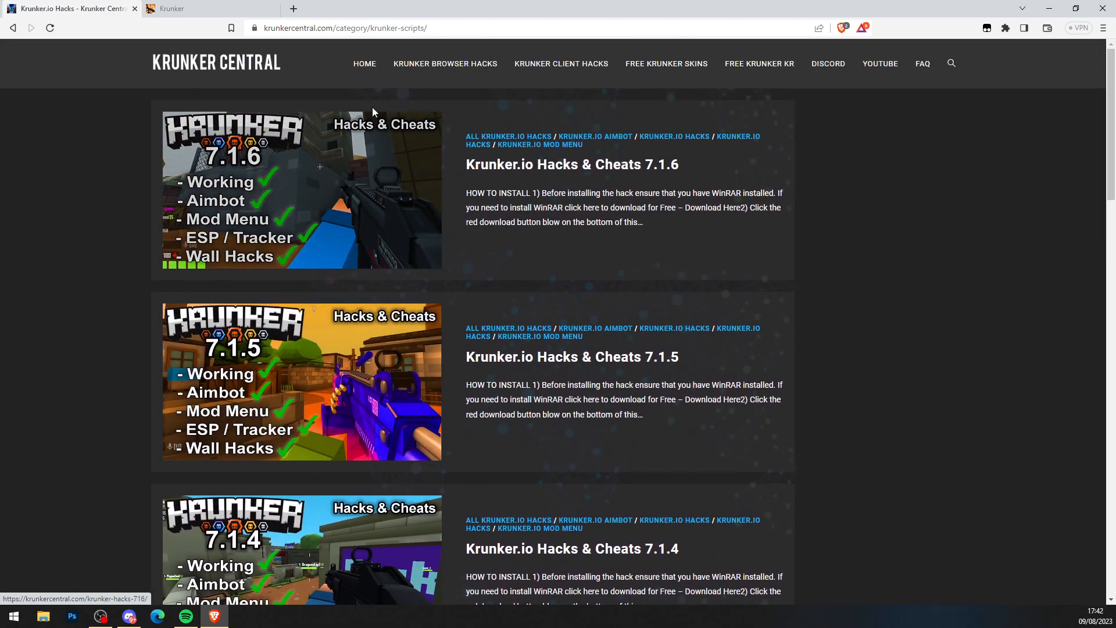
Step: Check the Krunker tab, then view the 7.1.6 post's HOW TO INSTALL section
{"action": "left_click", "coordinate": [171, 8]}
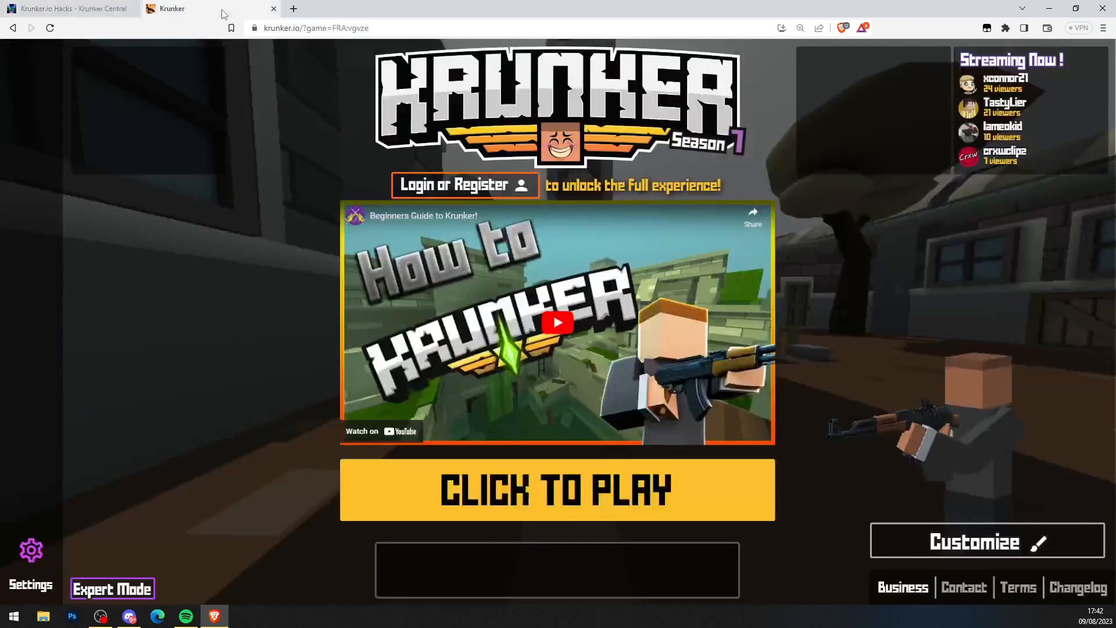
{"action": "left_click", "coordinate": [68, 8]}
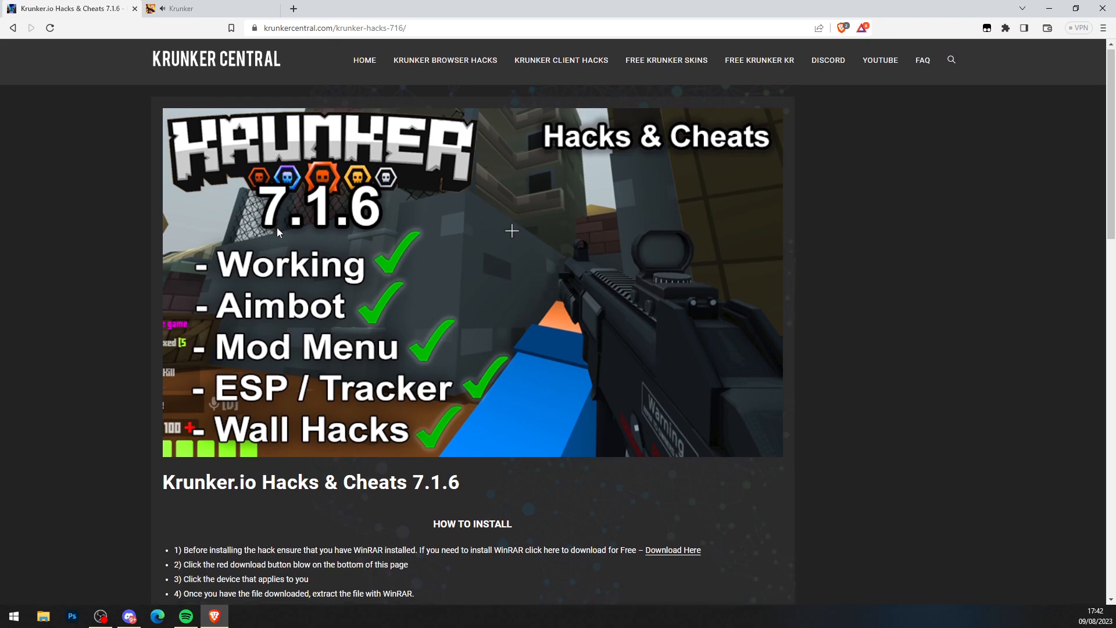
{"action": "scroll", "scroll_direction": "down", "scroll_amount": 3}
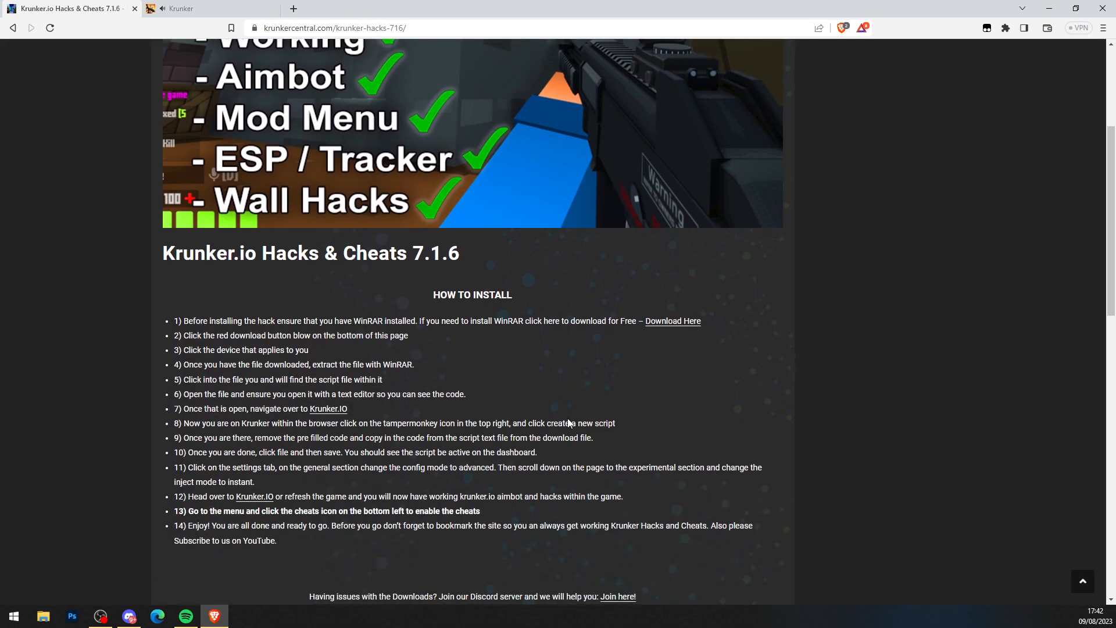
{"action": "mouse_move", "coordinate": [477, 556]}
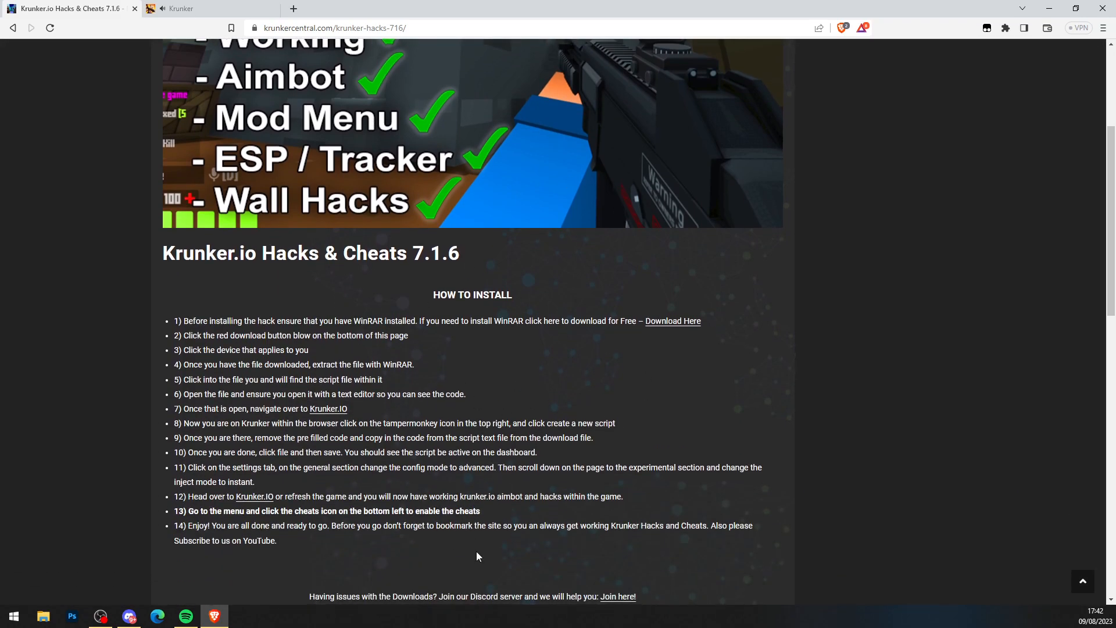
{"action": "mouse_move", "coordinate": [818, 379]}
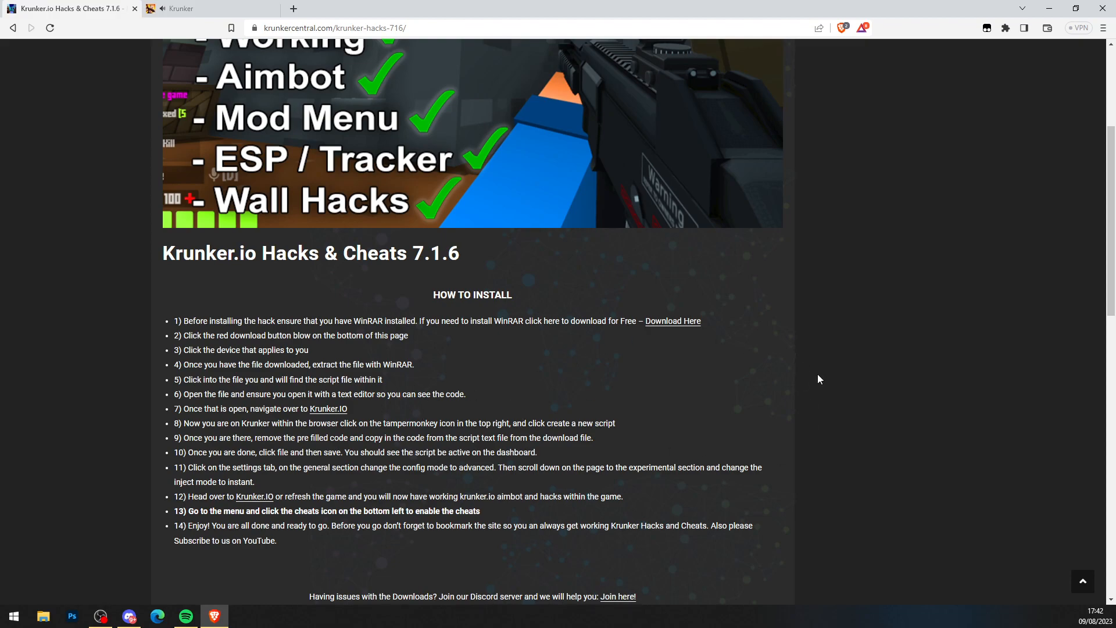
Step: Visit the WinRAR download page from step 1 and return to the 7.1.6 install instructions
{"action": "left_click", "coordinate": [672, 321]}
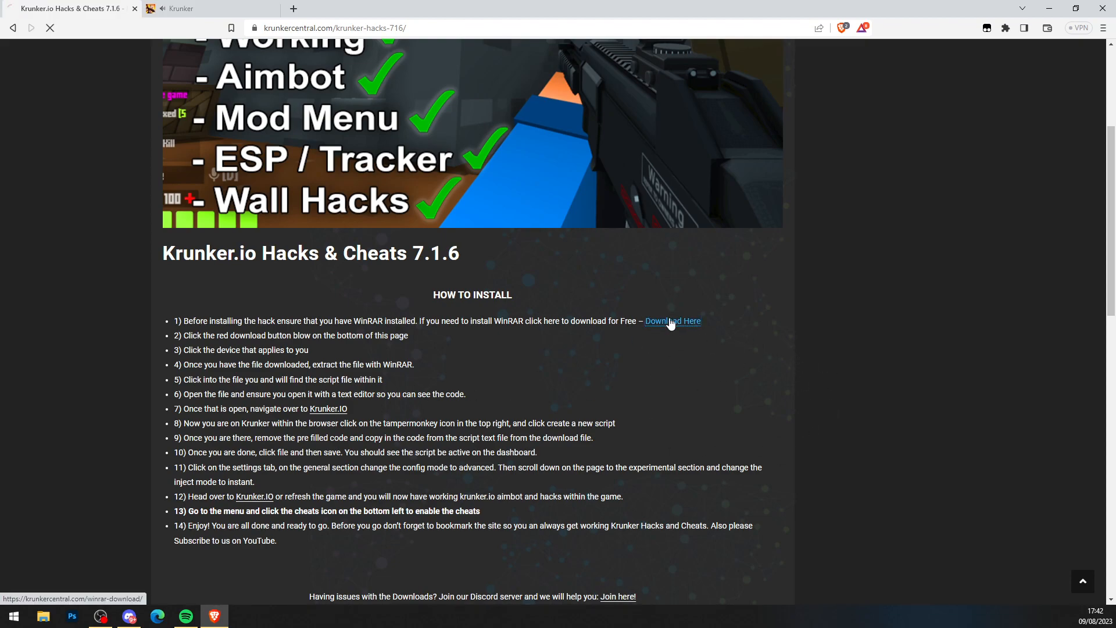
{"action": "left_click", "coordinate": [672, 321]}
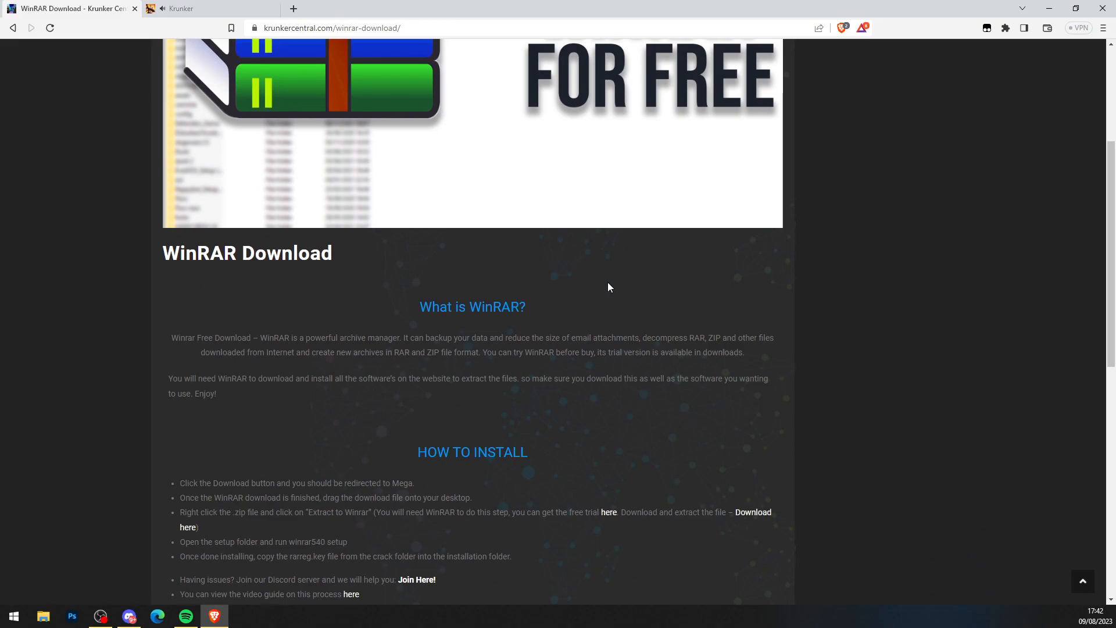
{"action": "scroll", "scroll_direction": "down", "scroll_amount": 3}
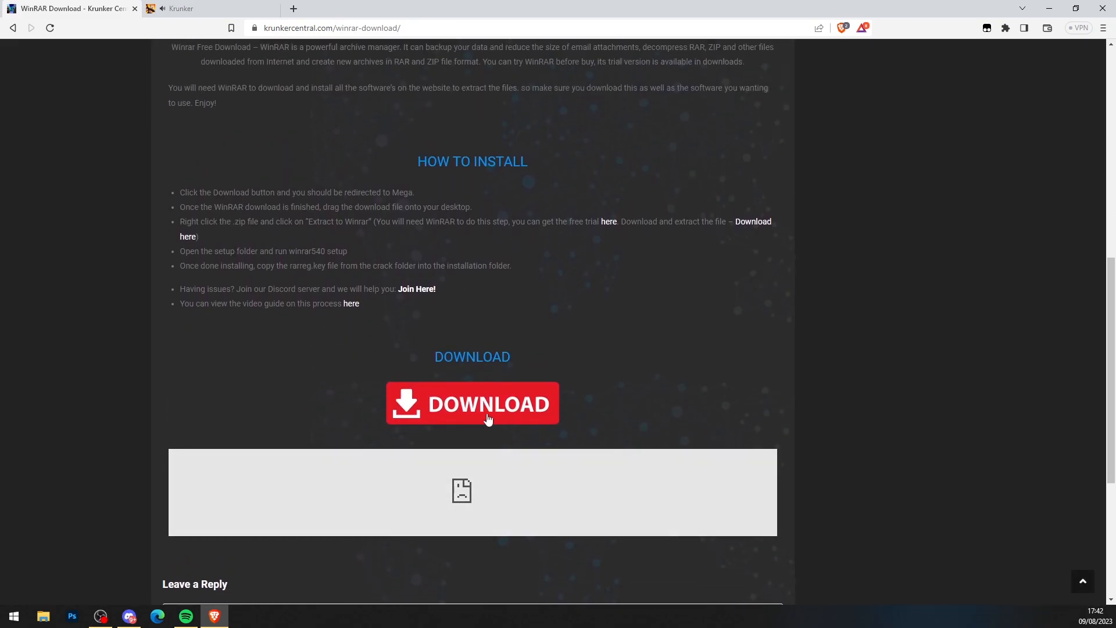
{"action": "mouse_move", "coordinate": [556, 490]}
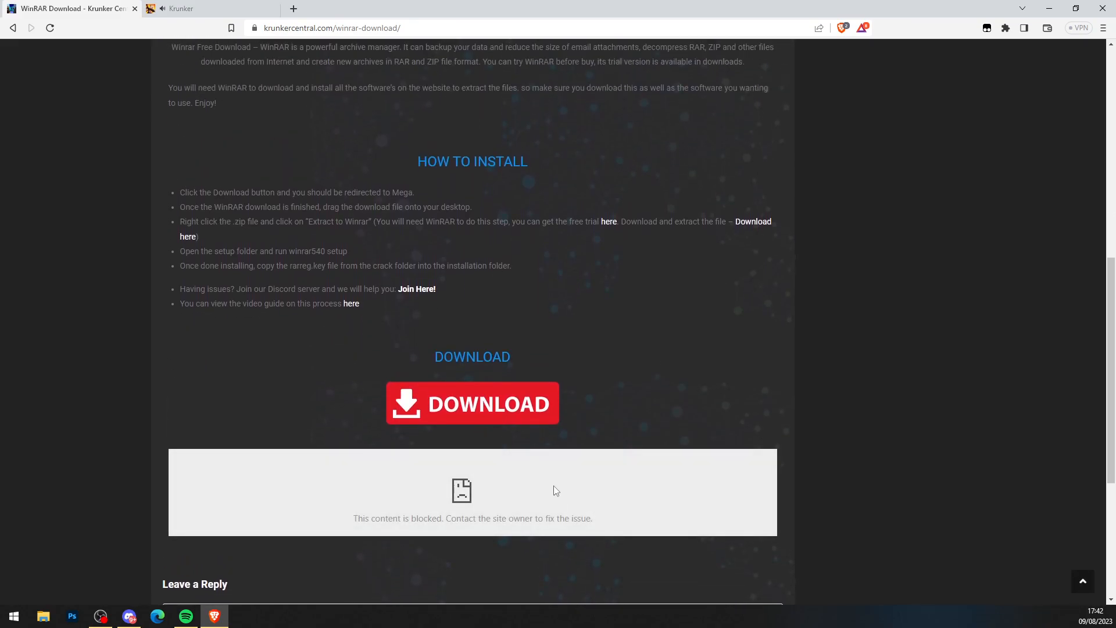
{"action": "scroll", "scroll_direction": "up", "scroll_amount": 3}
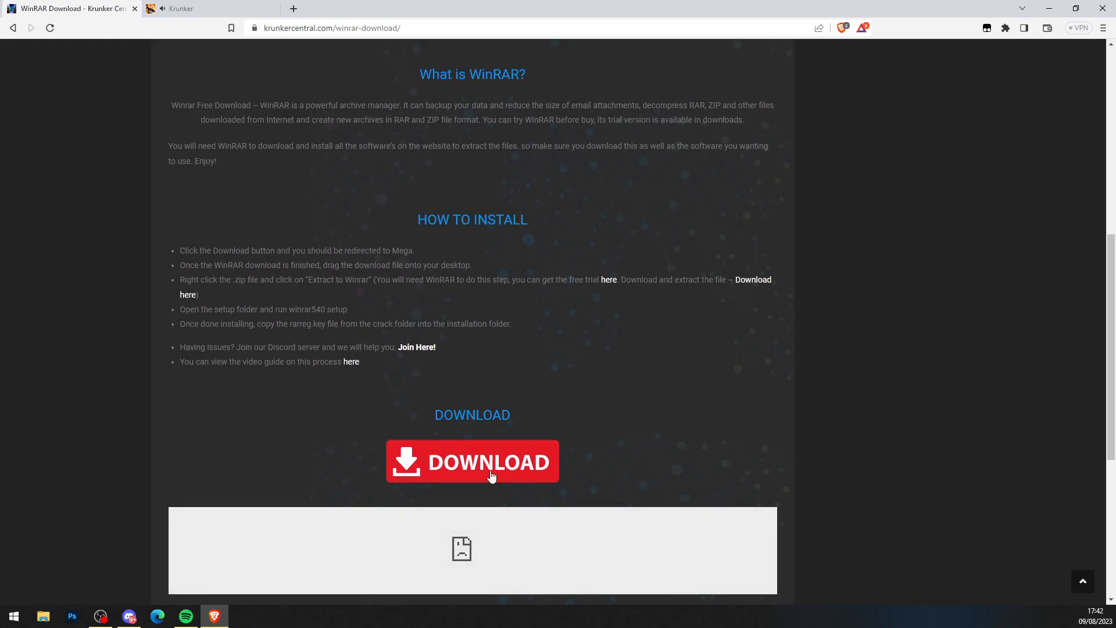
{"action": "scroll", "scroll_direction": "up", "scroll_amount": 3}
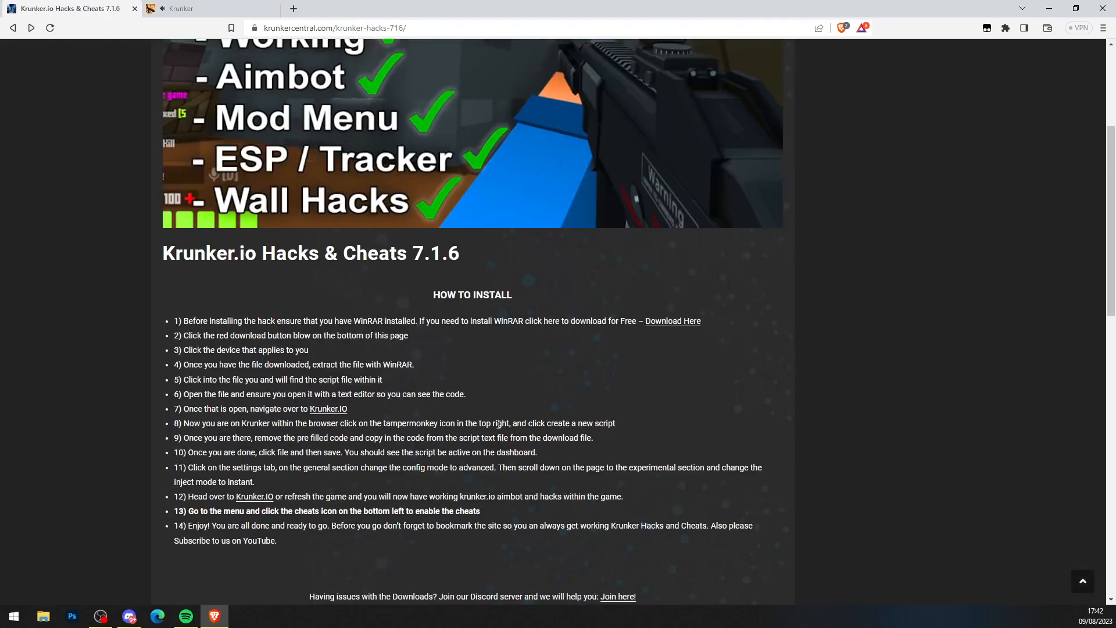
Step: Open the Tampermonkey Script post from the 7.1.6 page and view its HOW TO INSTALL steps
{"action": "scroll", "scroll_direction": "down", "scroll_amount": 3}
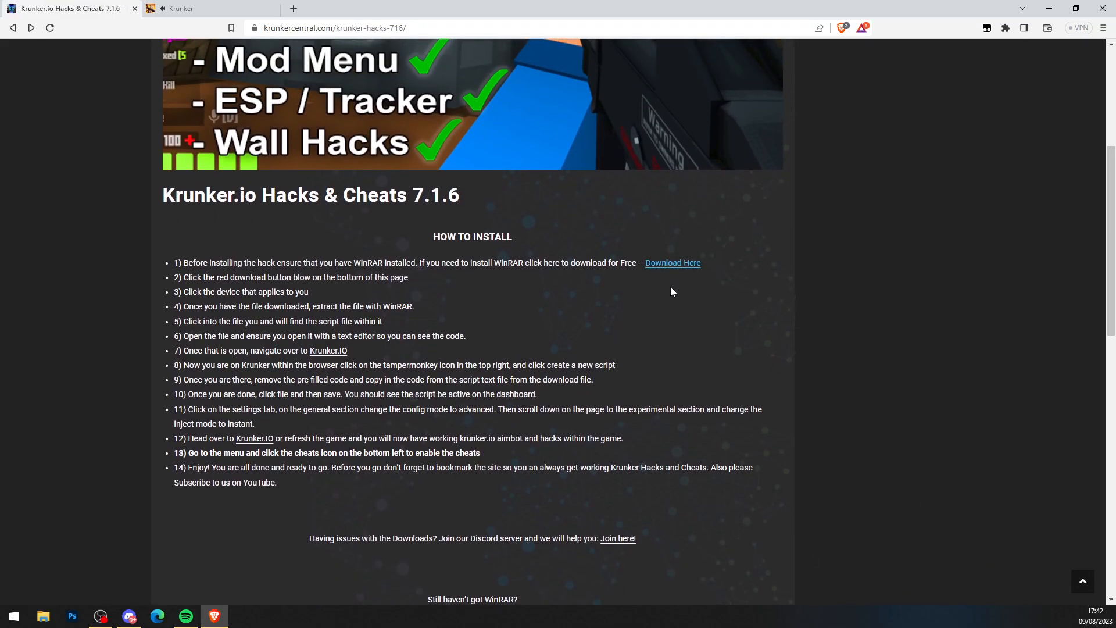
{"action": "scroll", "scroll_direction": "down", "scroll_amount": 3}
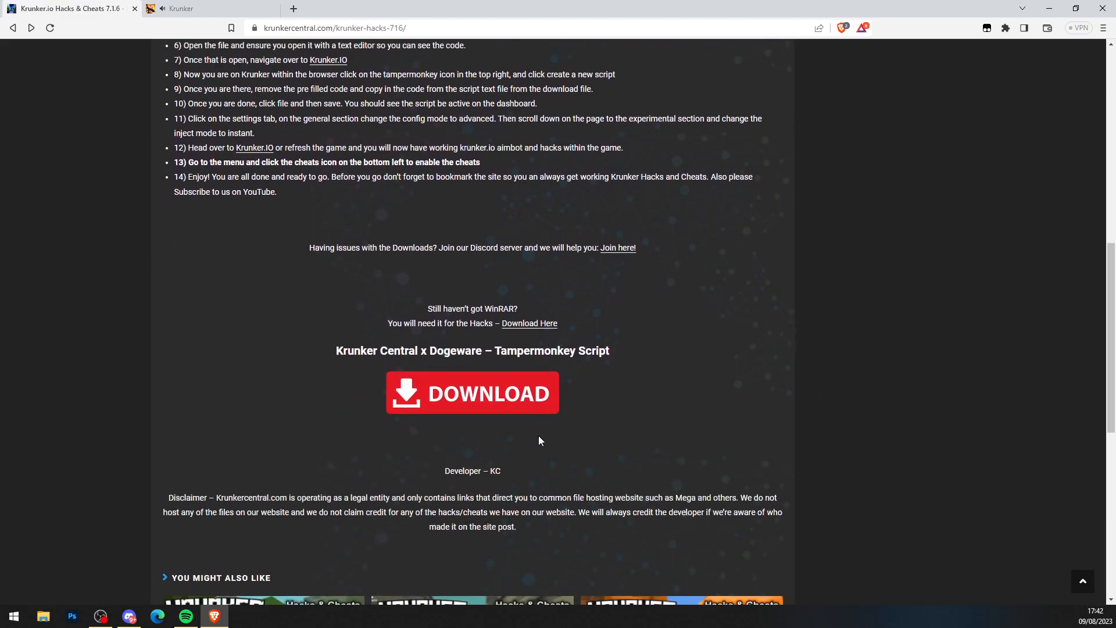
{"action": "mouse_move", "coordinate": [471, 393]}
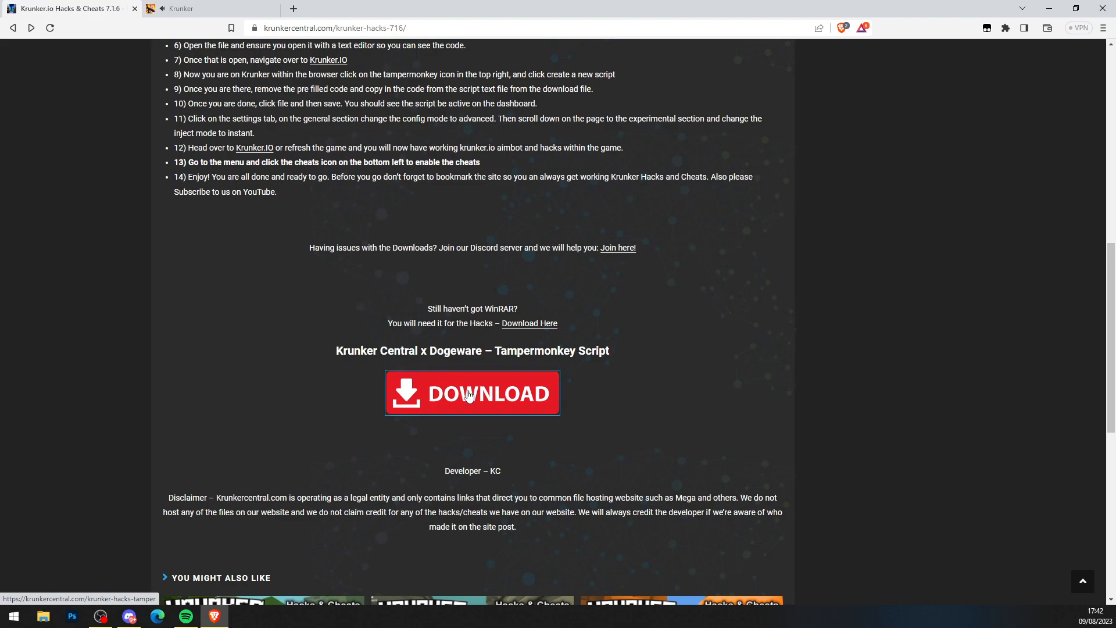
{"action": "left_click", "coordinate": [471, 394]}
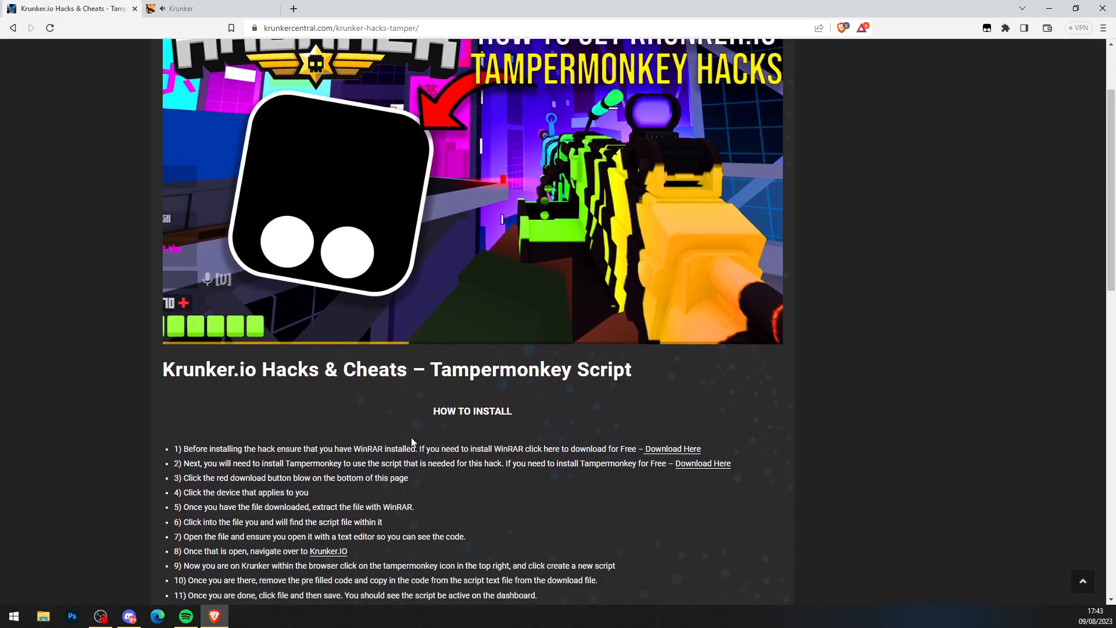
{"action": "scroll", "scroll_direction": "down", "scroll_amount": 3}
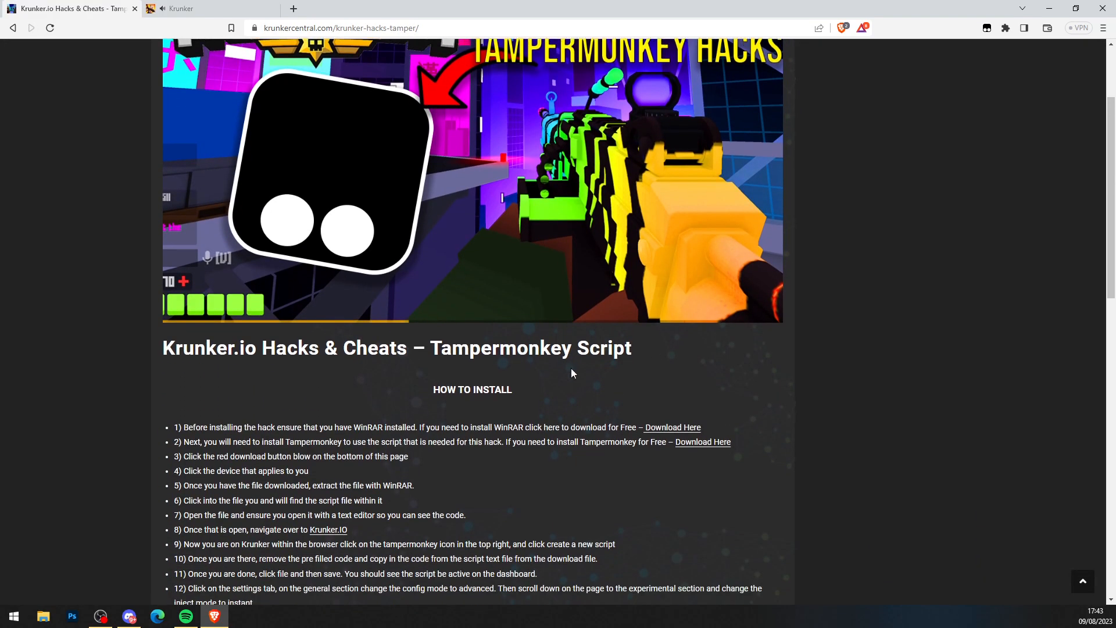
{"action": "scroll", "scroll_direction": "down", "scroll_amount": 3}
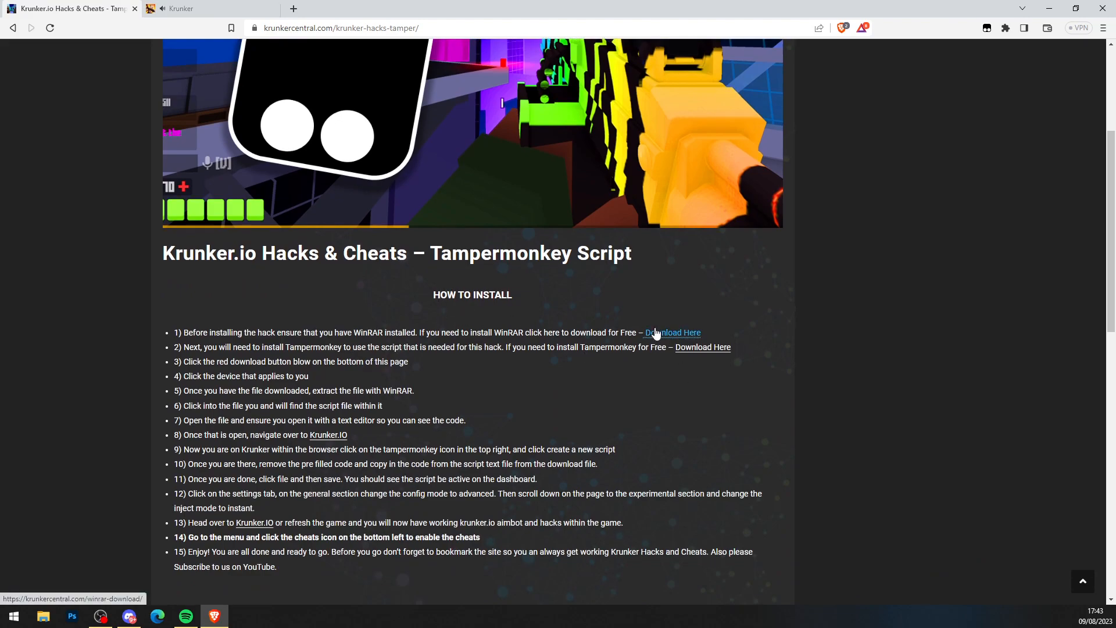
{"action": "mouse_move", "coordinate": [666, 341]}
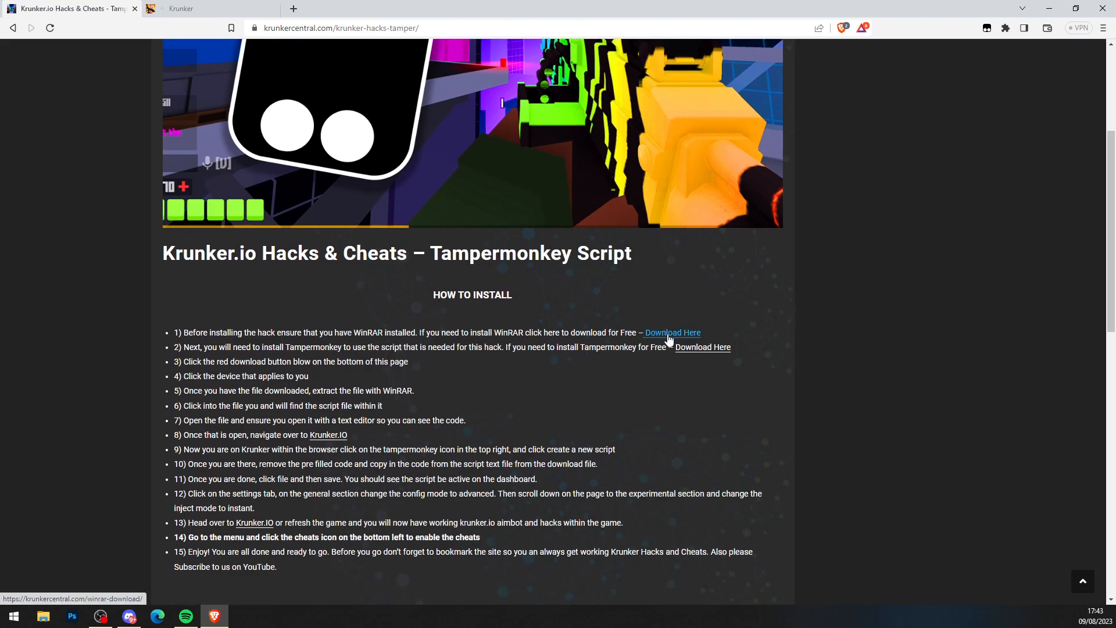
{"action": "mouse_move", "coordinate": [703, 346]}
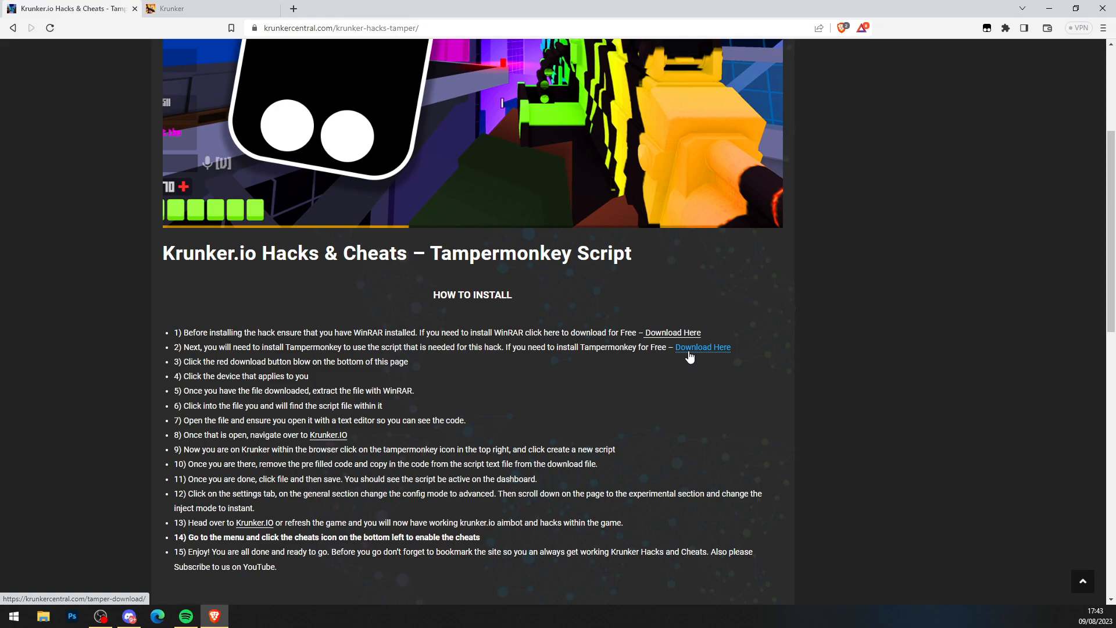
Step: Reach the Tampermonkey download page and choose the Chrome + Brave download
{"action": "left_click", "coordinate": [702, 347]}
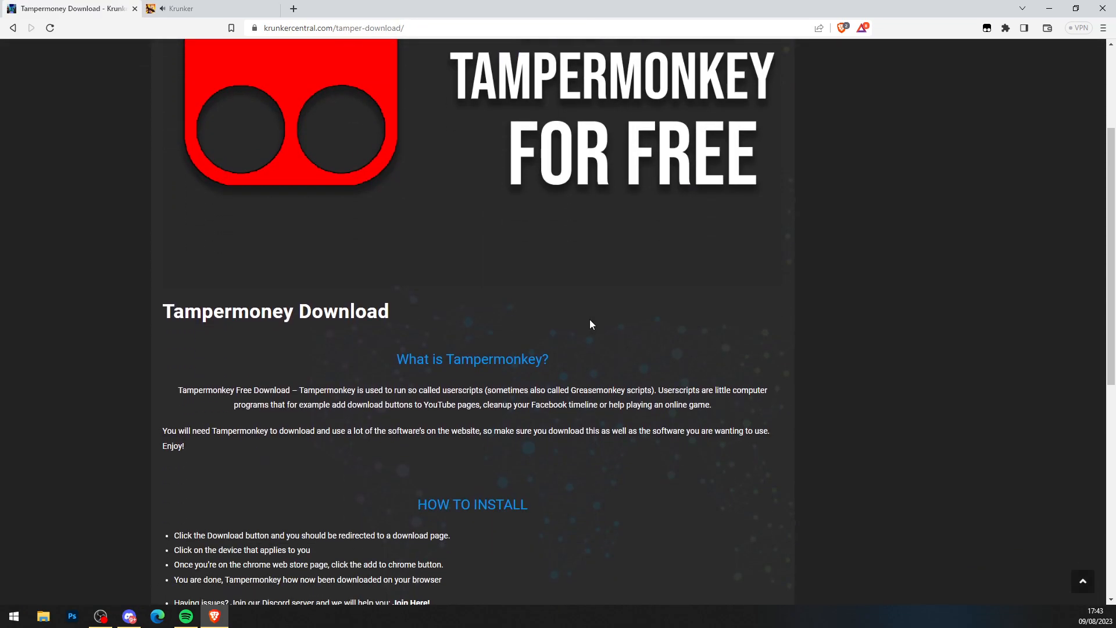
{"action": "scroll", "scroll_direction": "down", "scroll_amount": 3}
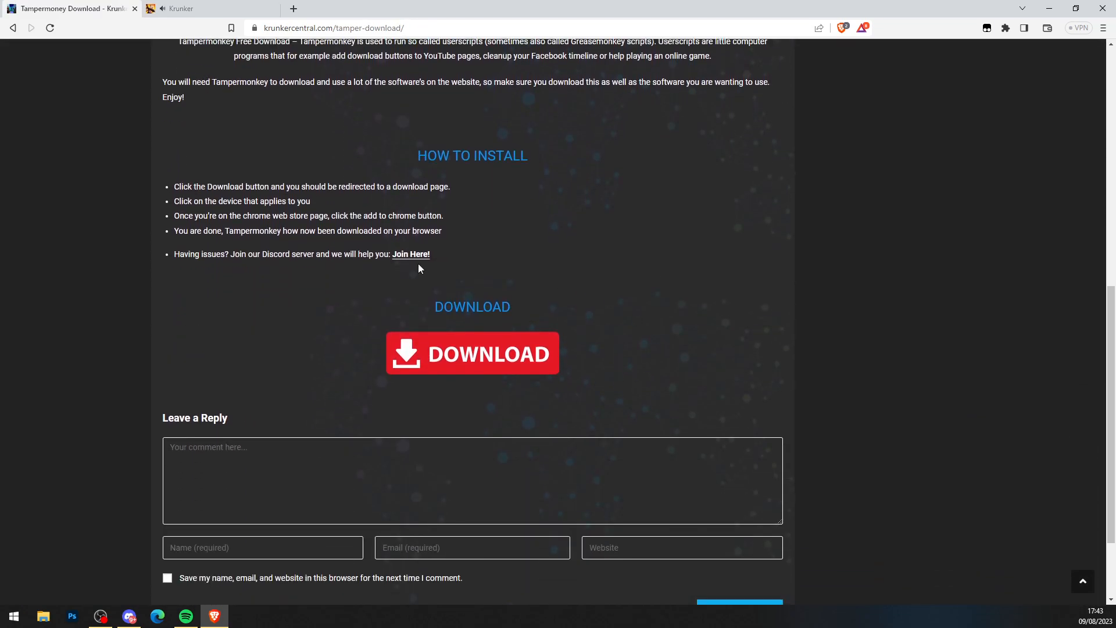
{"action": "left_click", "coordinate": [472, 353]}
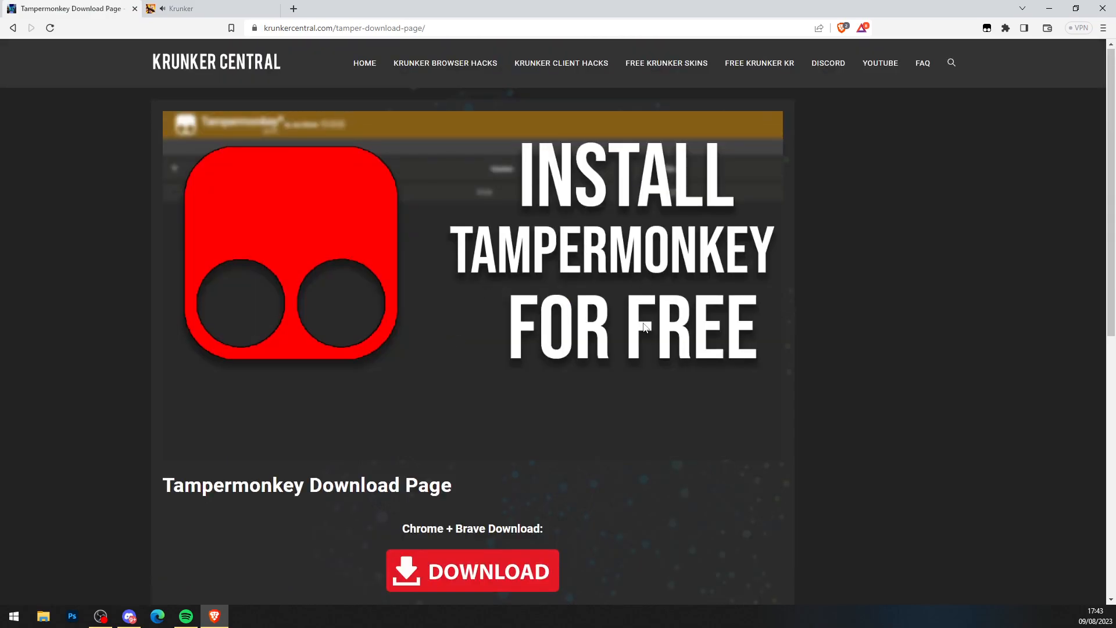
{"action": "scroll", "scroll_direction": "down", "scroll_amount": 3}
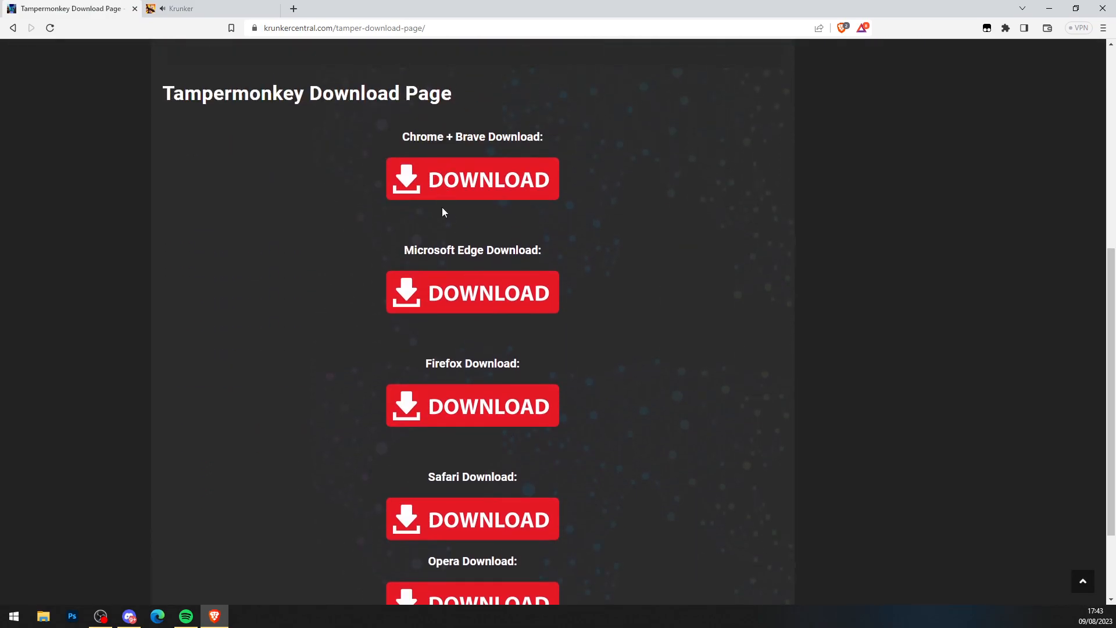
{"action": "scroll", "scroll_direction": "up", "scroll_amount": 3}
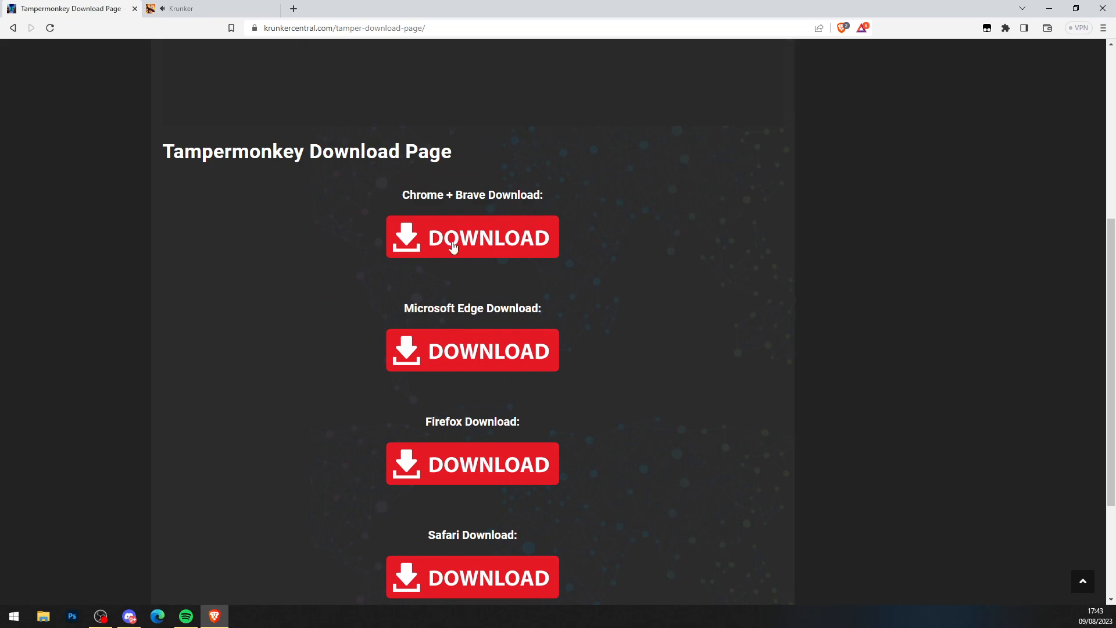
{"action": "left_click", "coordinate": [988, 28]}
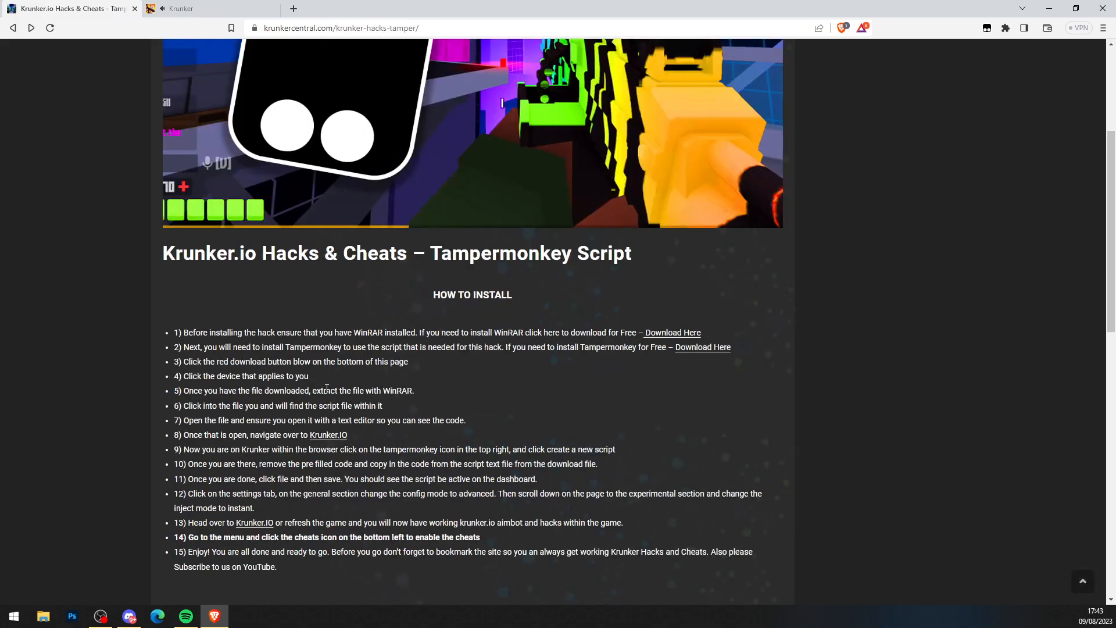
Step: Go to the hacks download page from the guide and start the Windows download
{"action": "scroll", "scroll_direction": "down", "scroll_amount": 3}
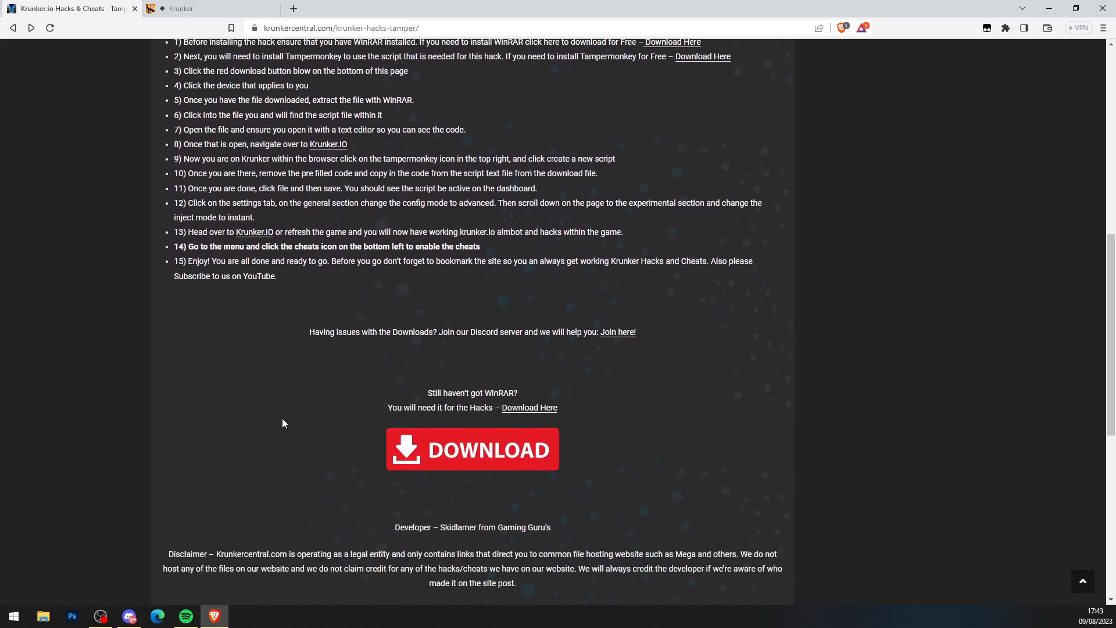
{"action": "left_click", "coordinate": [472, 449]}
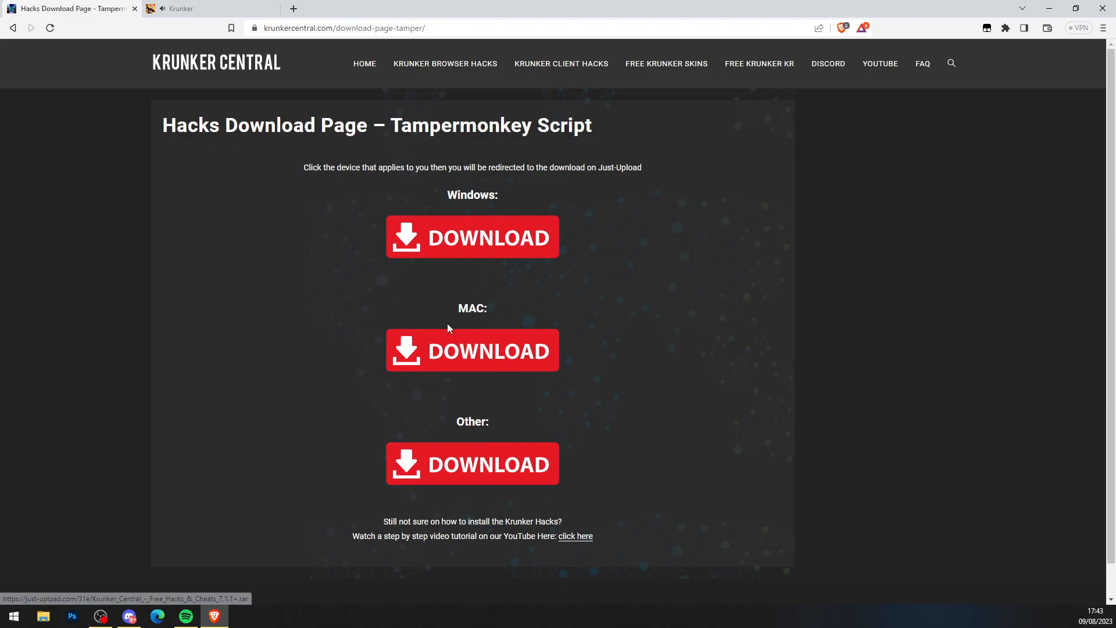
{"action": "left_click", "coordinate": [472, 237]}
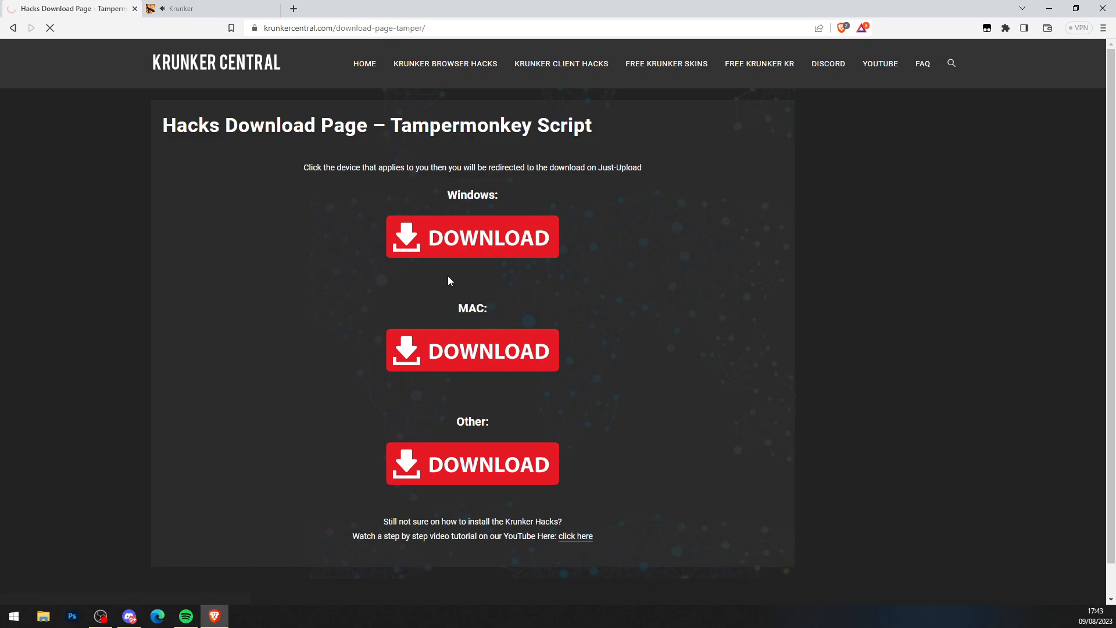
Step: Download the Free Hacks & Cheats 7.1.1+ archive from Just-Upload to the Desktop and close its page
{"action": "left_click", "coordinate": [471, 237]}
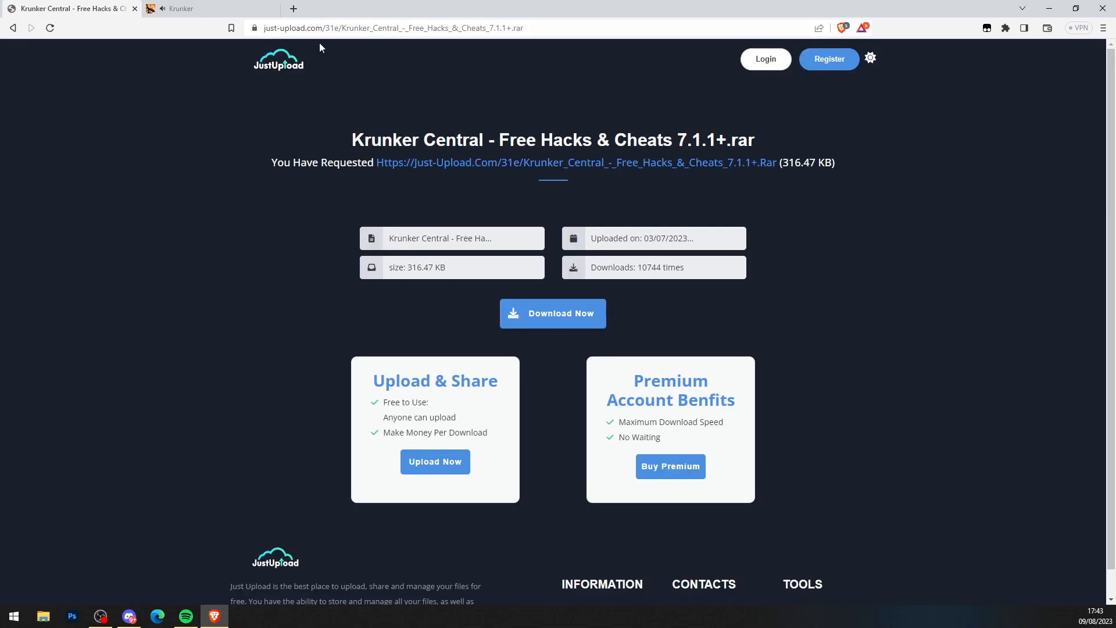
{"action": "left_click", "coordinate": [553, 313]}
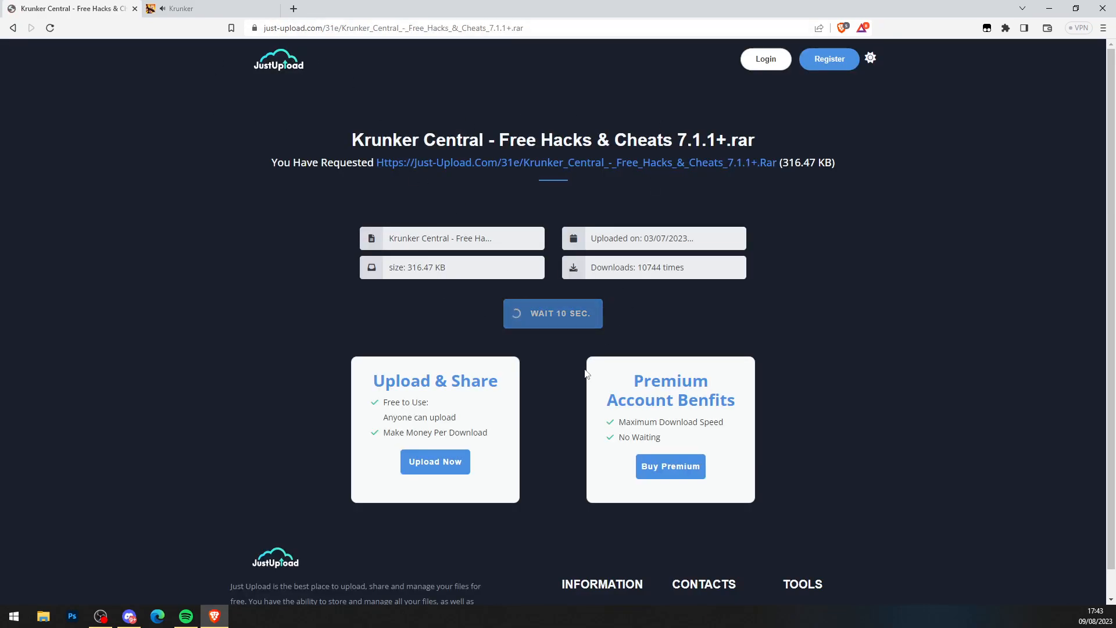
{"action": "mouse_move", "coordinate": [556, 335]}
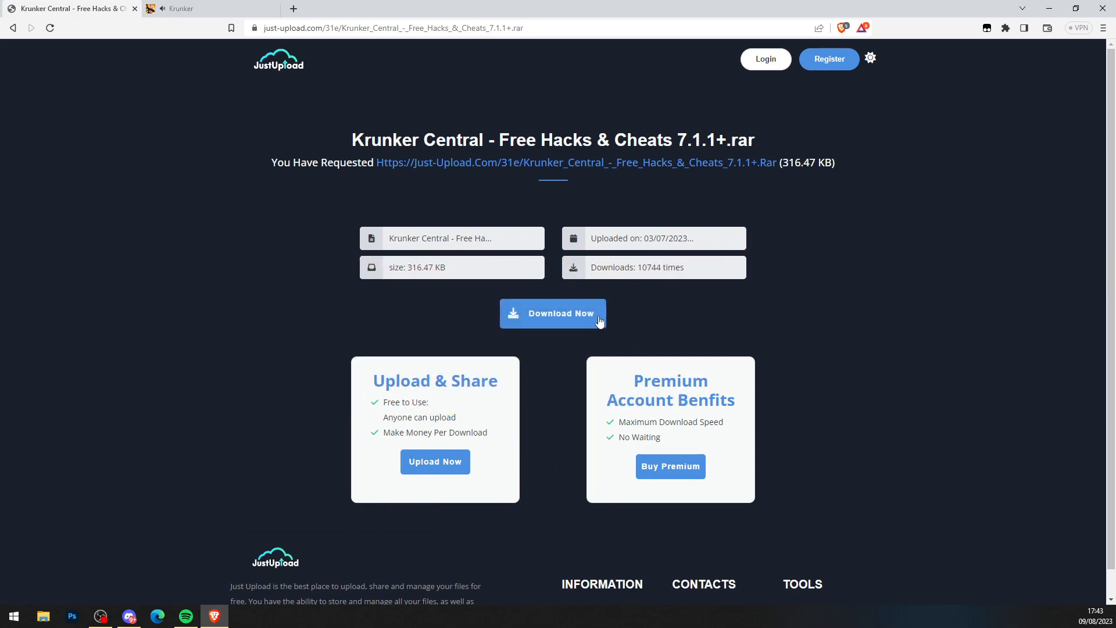
{"action": "left_click", "coordinate": [553, 312]}
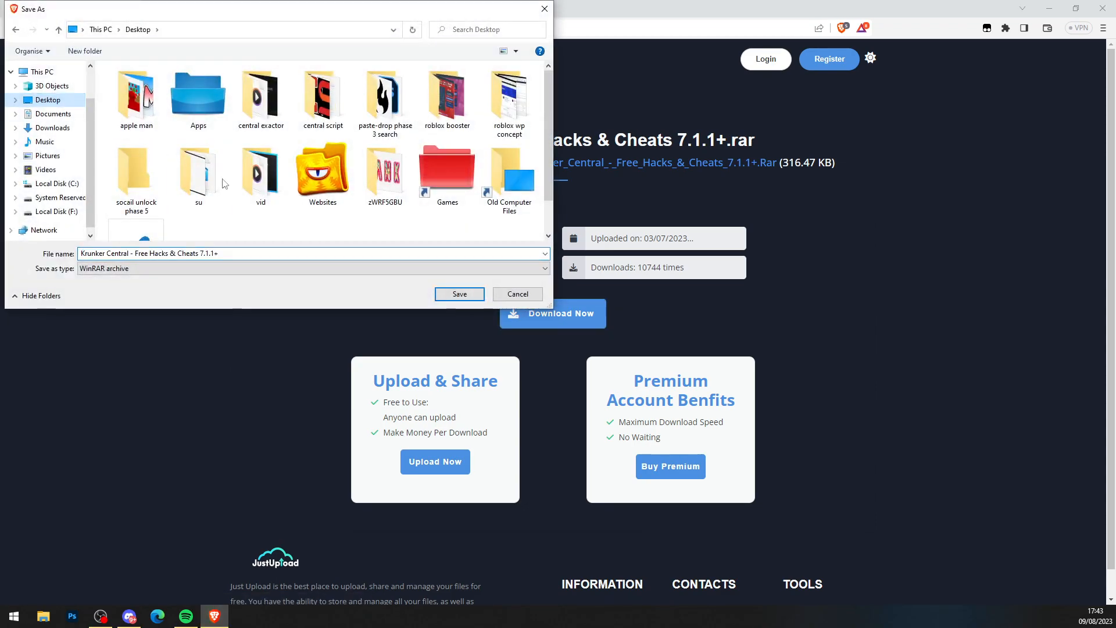
{"action": "left_click", "coordinate": [459, 294]}
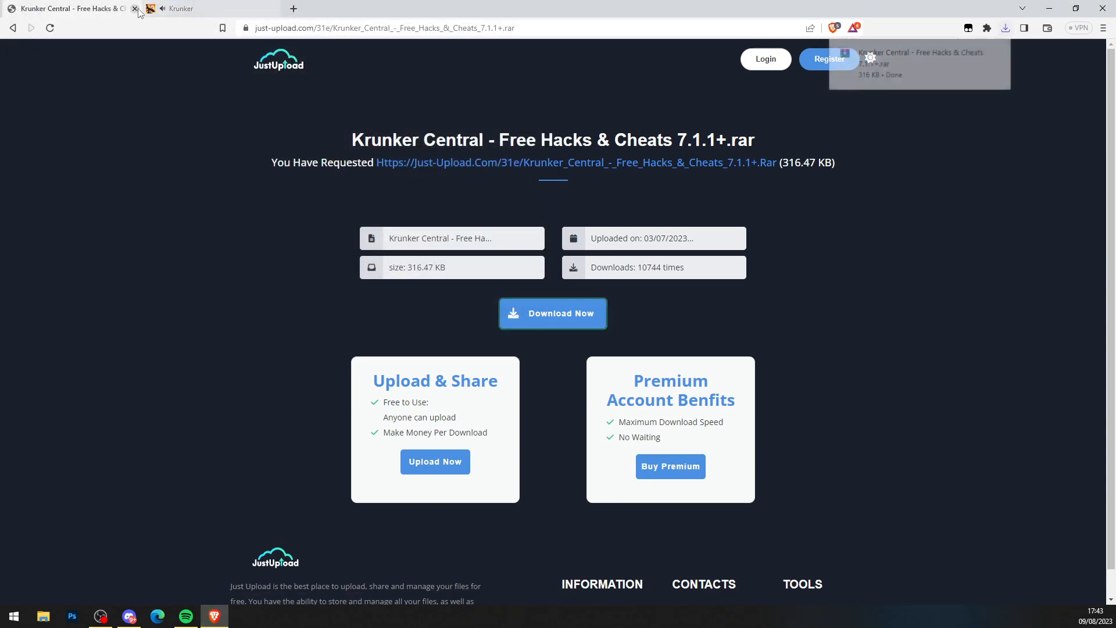
{"action": "left_click", "coordinate": [135, 8]}
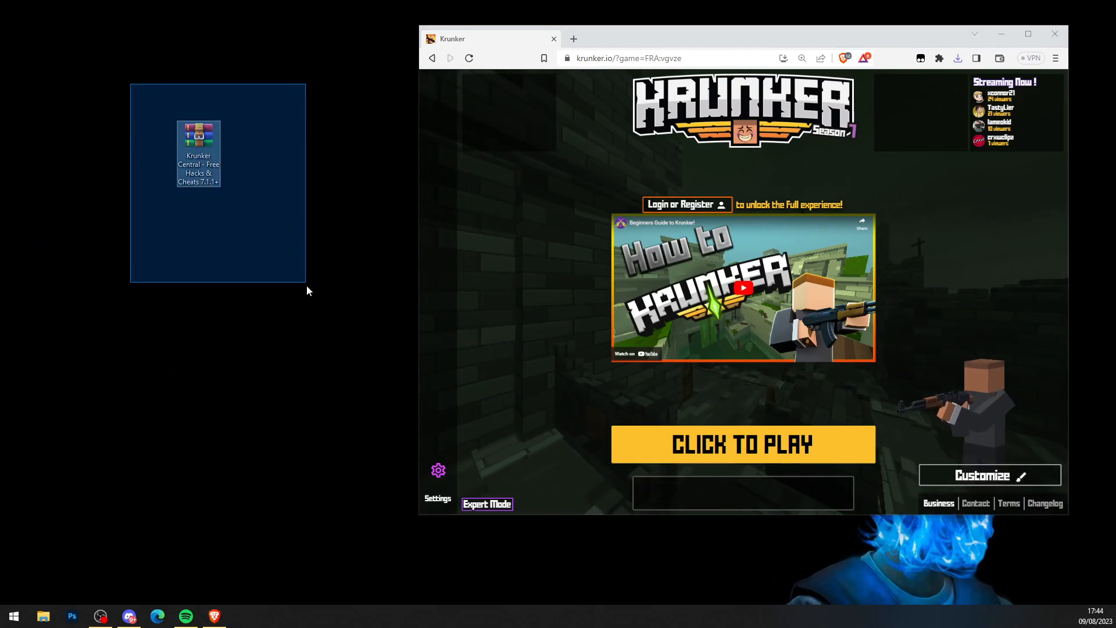
Step: Extract the .rar on the Desktop and select the Krunker Hack Script's code in Notepad
{"action": "right_click", "coordinate": [199, 153]}
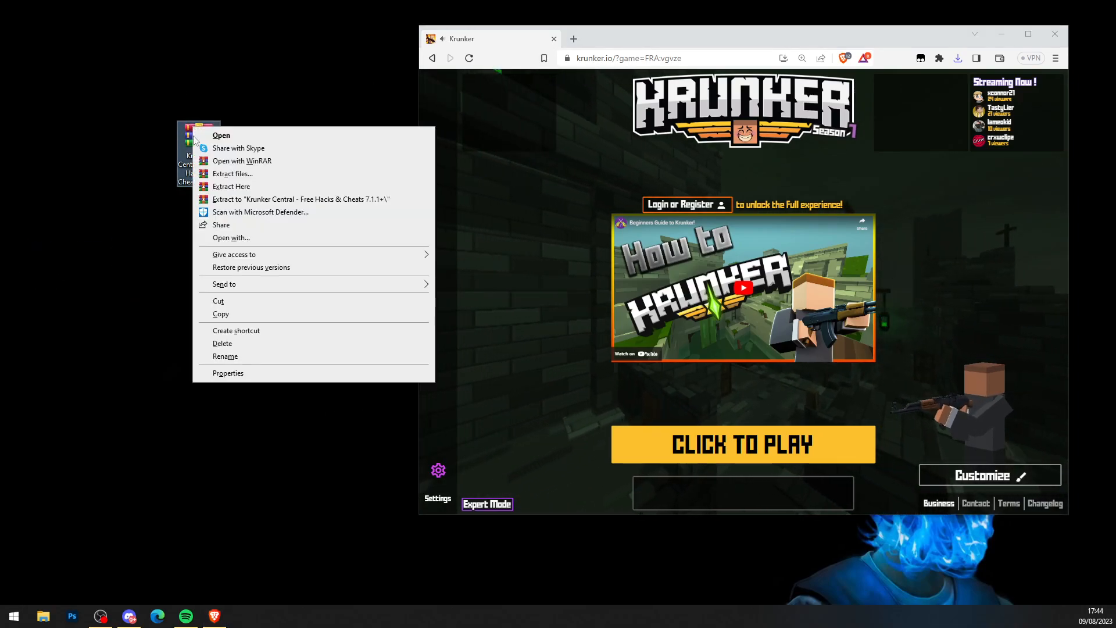
{"action": "left_click", "coordinate": [248, 211]}
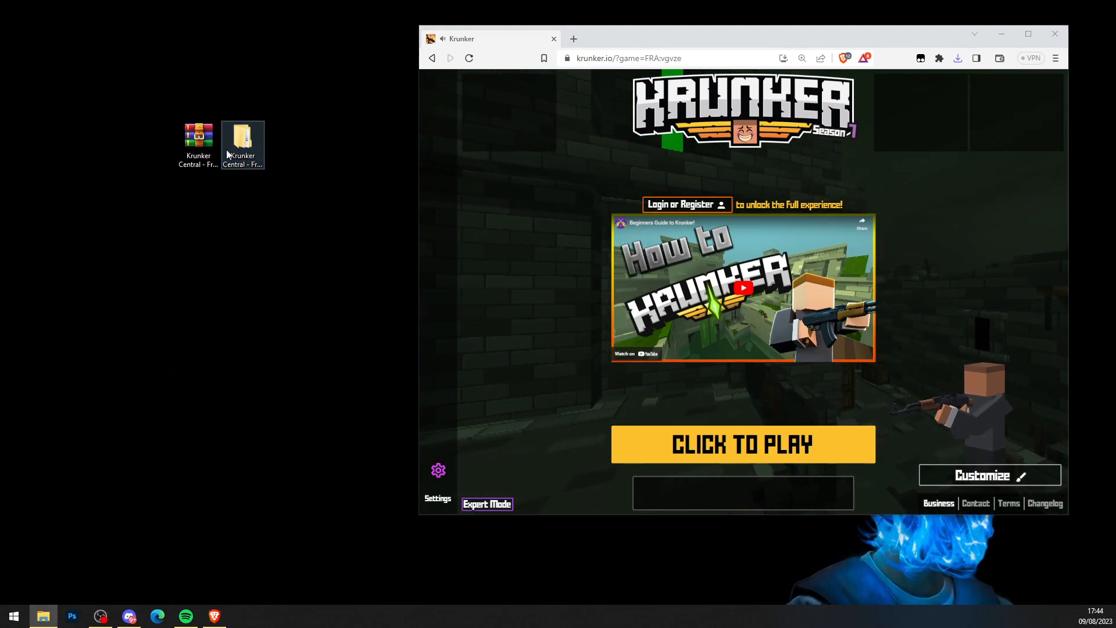
{"action": "double_click", "coordinate": [242, 134]}
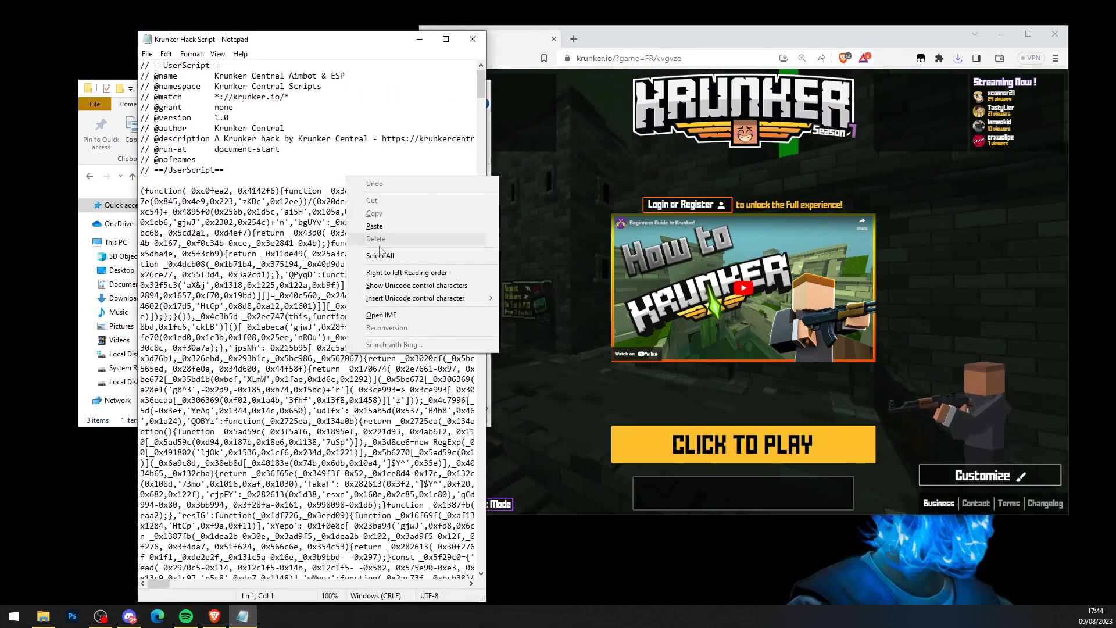
{"action": "left_click", "coordinate": [379, 256]}
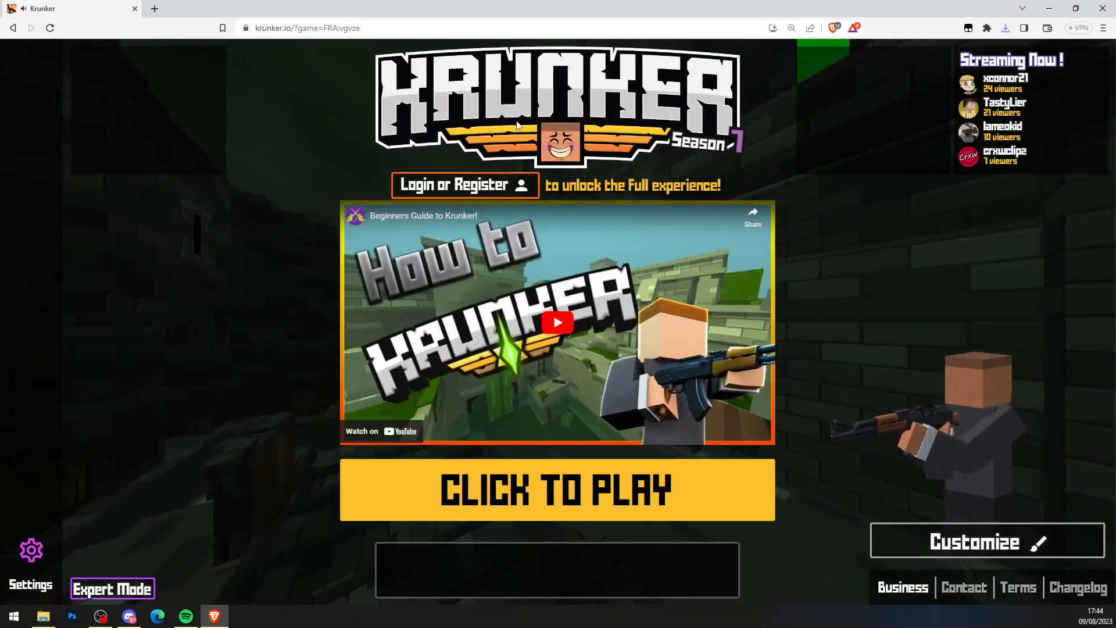
Step: Create a new Tampermonkey userscript and select its template code for replacement
{"action": "left_click", "coordinate": [969, 28]}
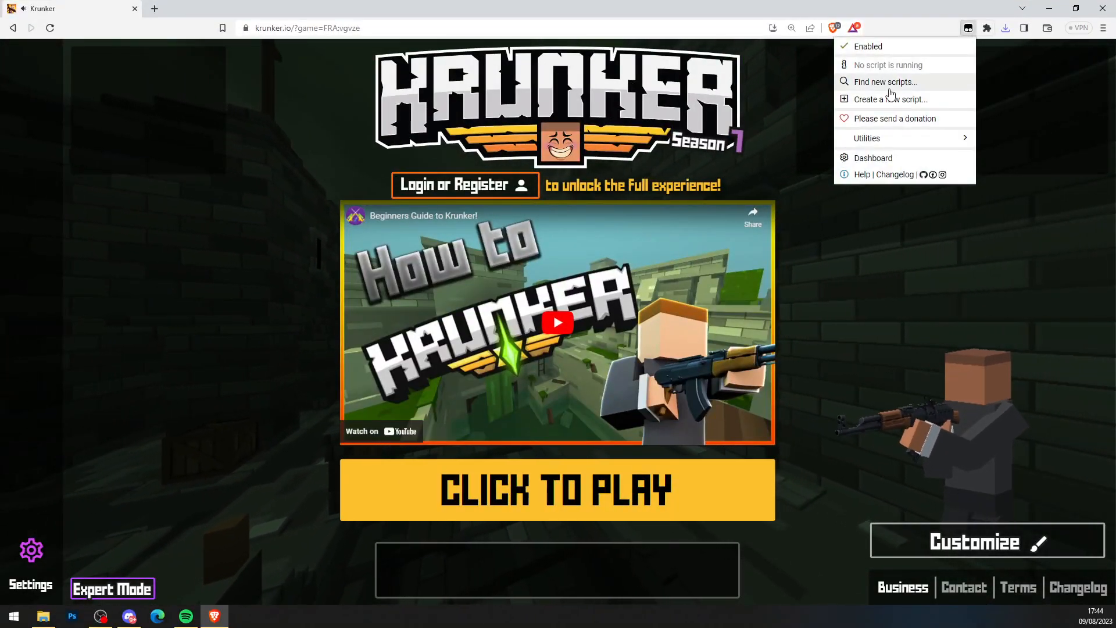
{"action": "left_click", "coordinate": [889, 99]}
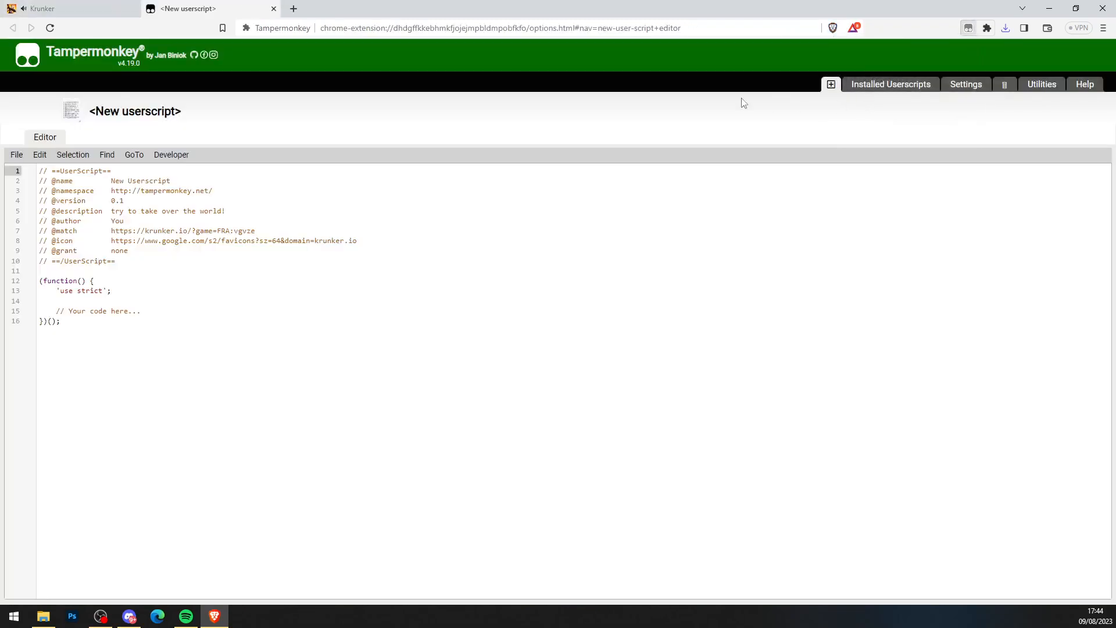
{"action": "double_click", "coordinate": [135, 112]}
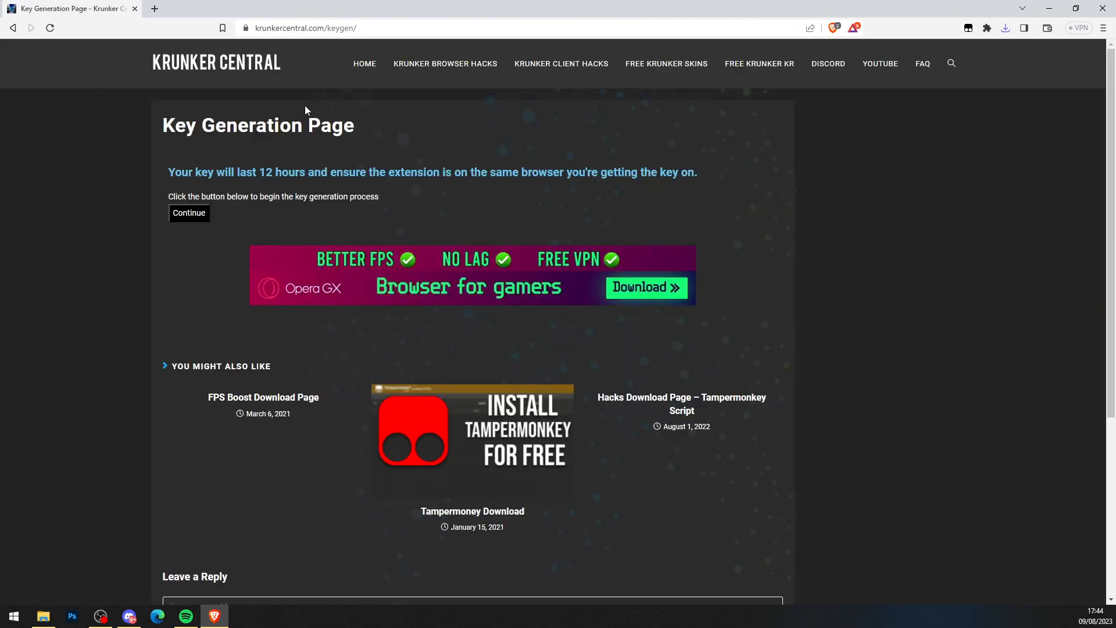
Step: Generate a Krunker Central key and enter it into the extension, reaching the Promo AD page
{"action": "left_click", "coordinate": [189, 213]}
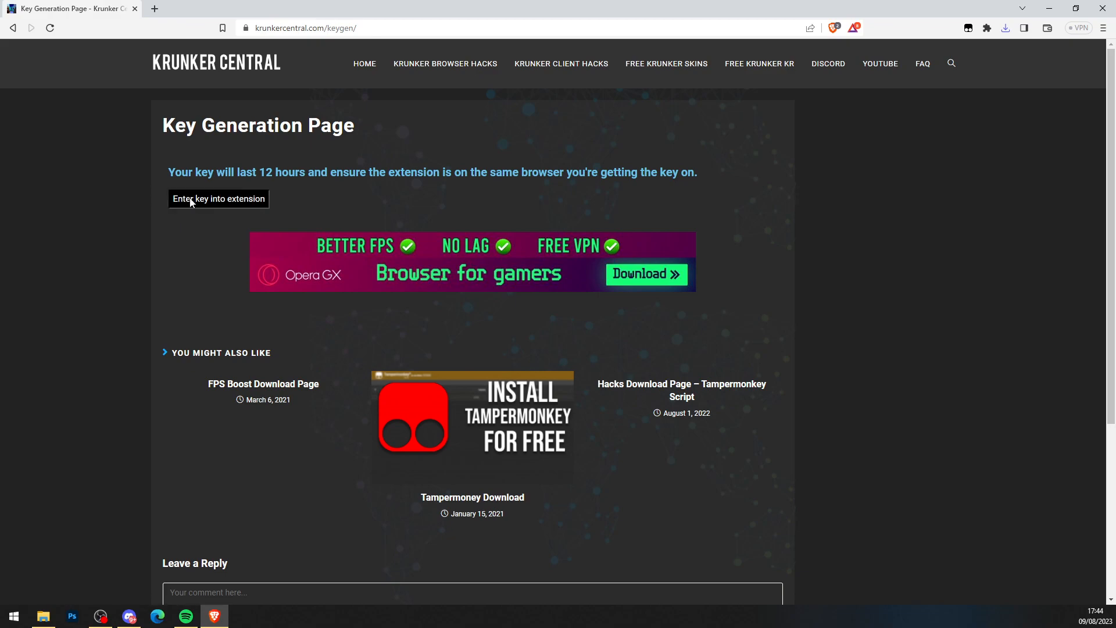
{"action": "left_click", "coordinate": [218, 199]}
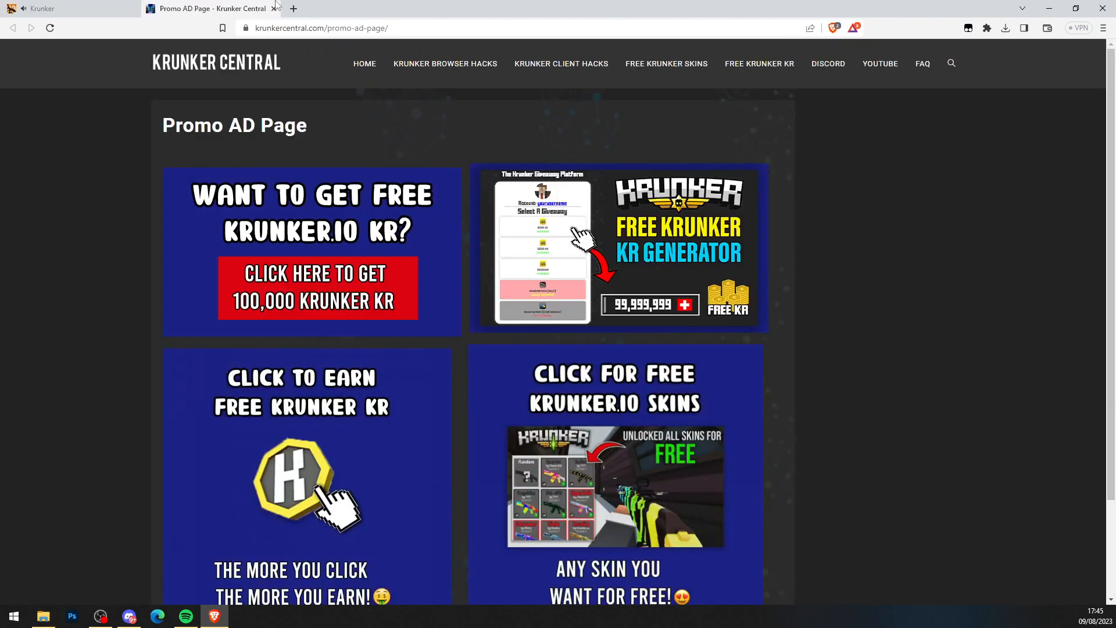
Step: Scroll down the Promo AD page before returning to the Krunker tab
{"action": "scroll", "scroll_direction": "down", "scroll_amount": 3}
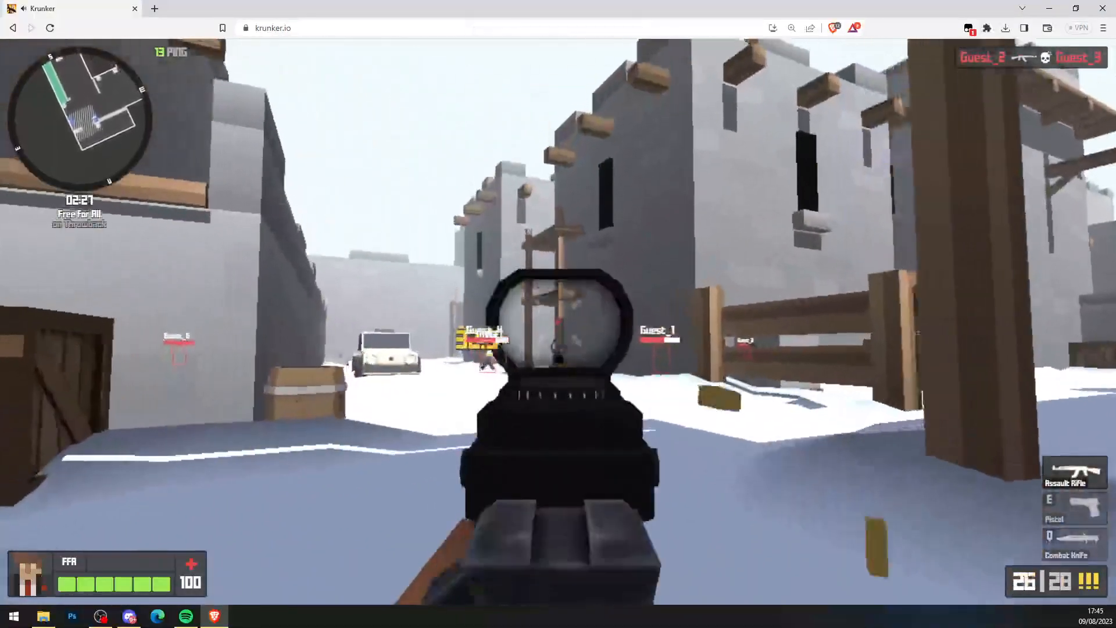
Step: Fire at enemies such as Guest_3 as the aimbot locks on, building a six-kill streak
{"action": "left_click", "coordinate": [558, 321]}
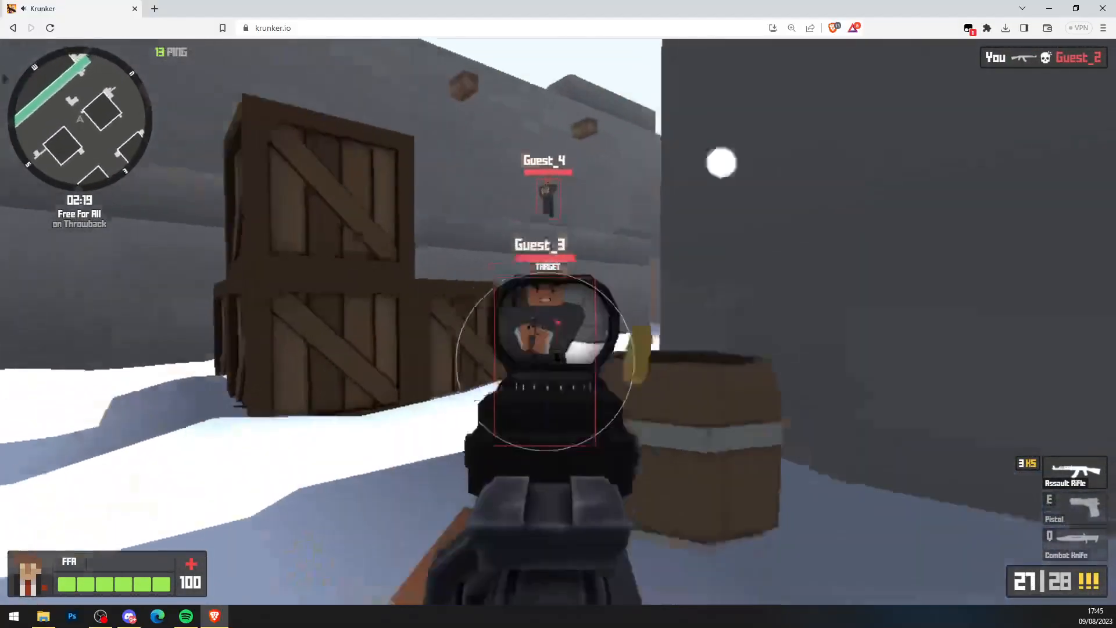
{"action": "left_click", "coordinate": [559, 321]}
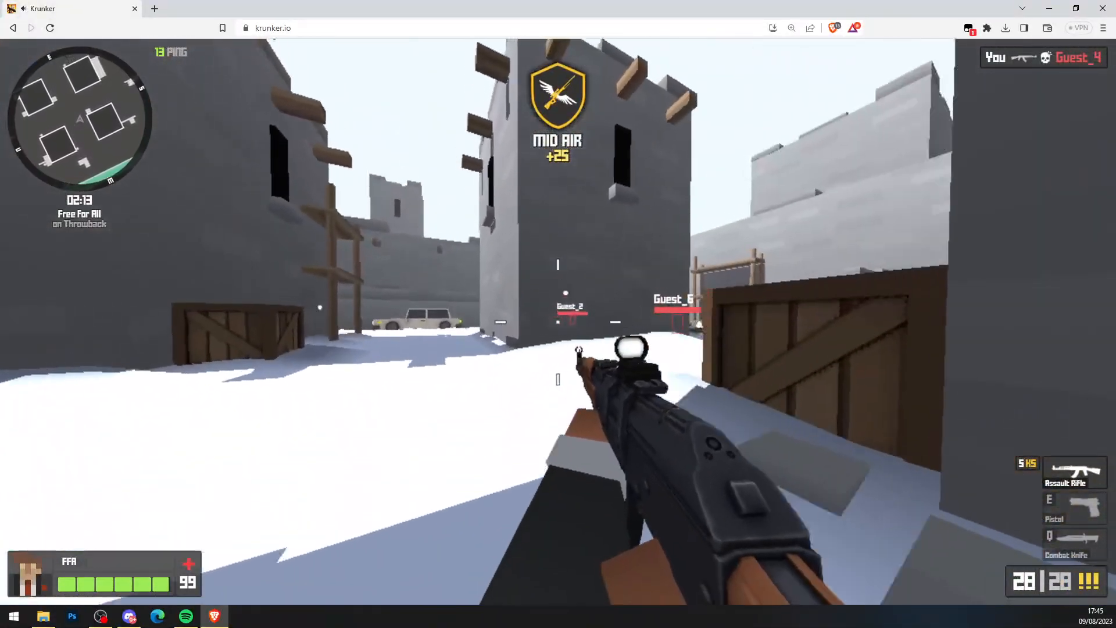
{"action": "left_click", "coordinate": [558, 313]}
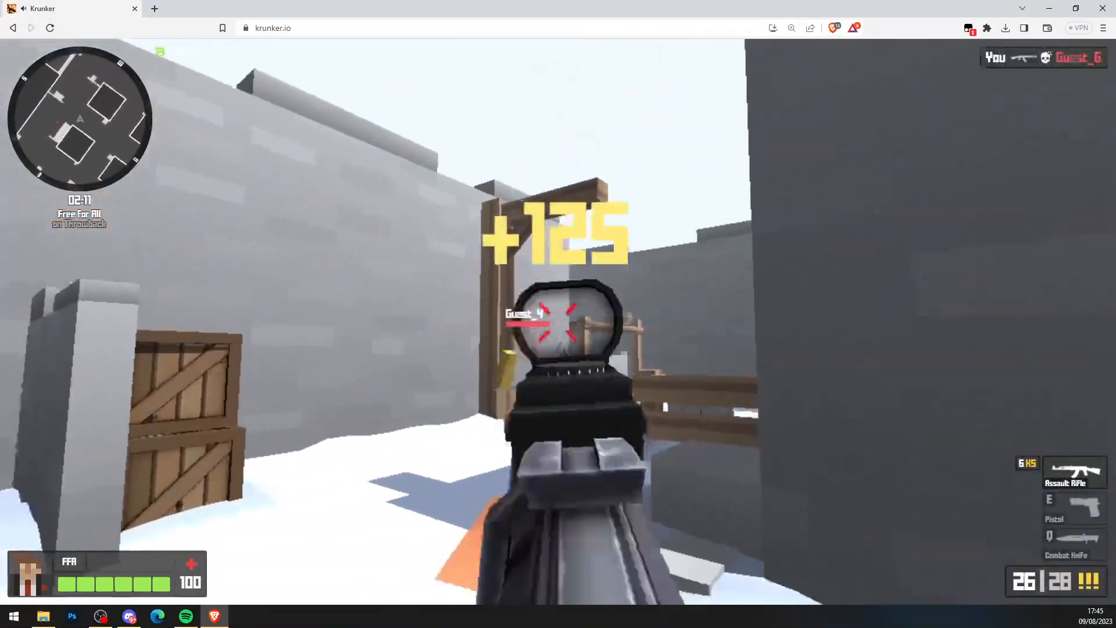